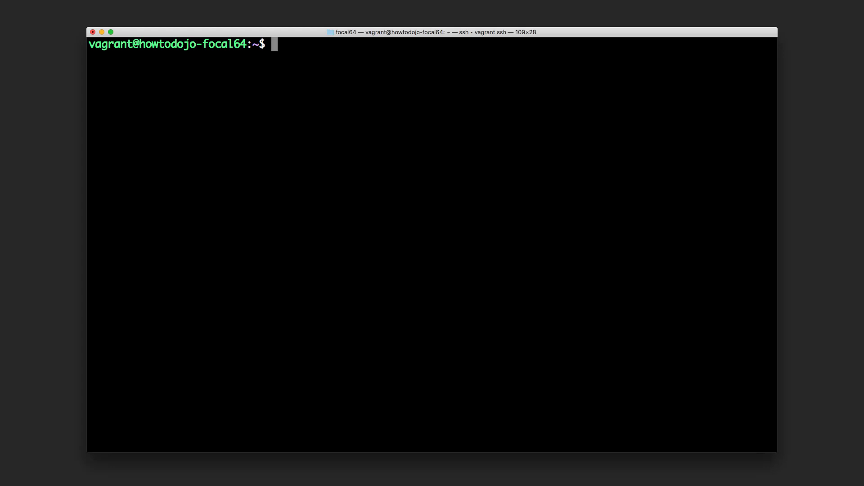
mouse_move(331, 227)
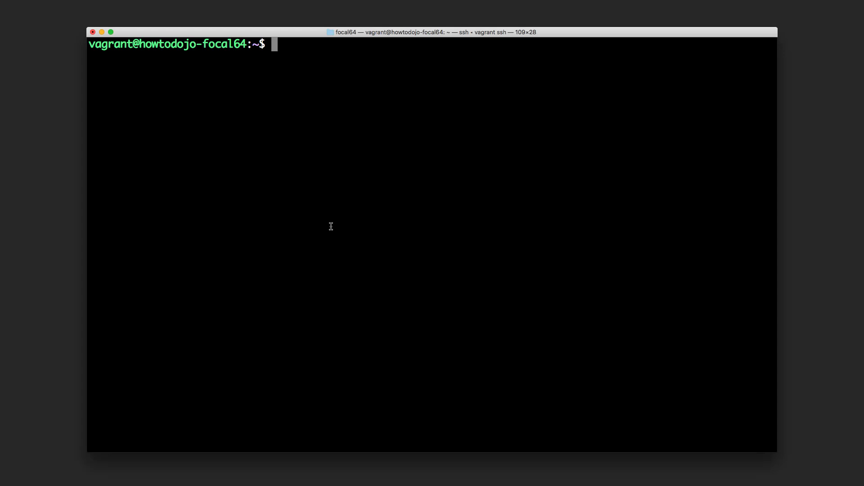
Step: Print the working directory with pwd, showing /home/vagrant
text(pwd)
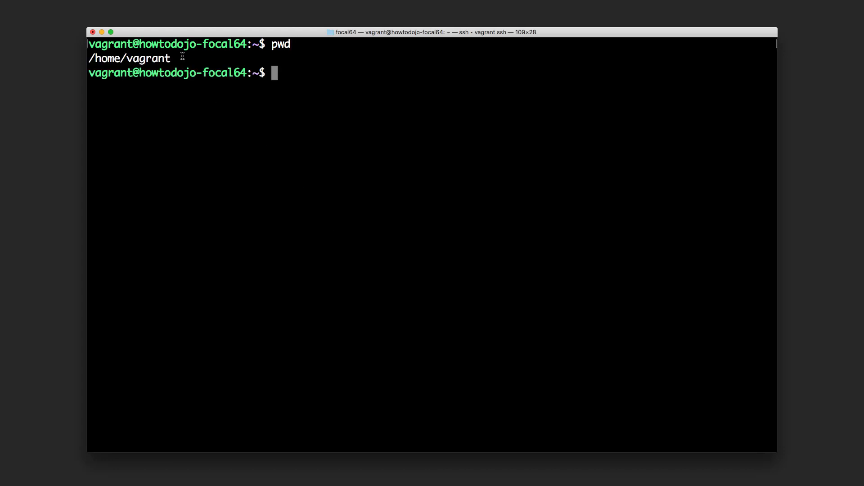
mouse_move(129, 49)
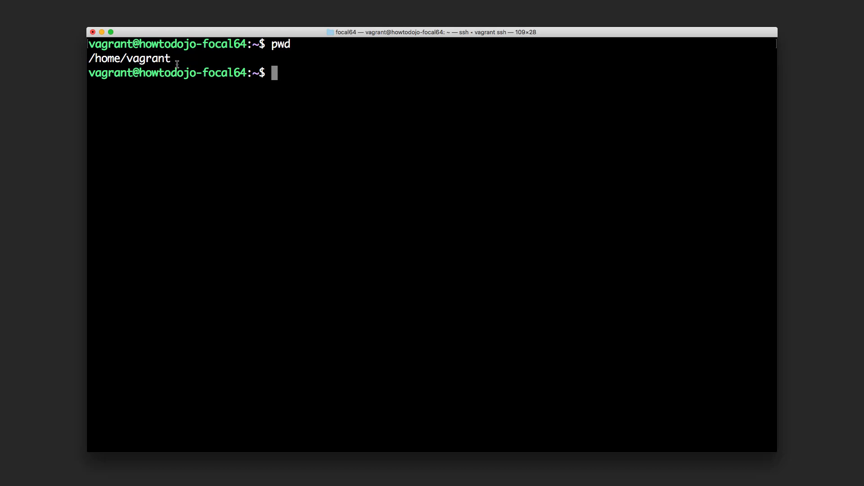
mouse_move(245, 134)
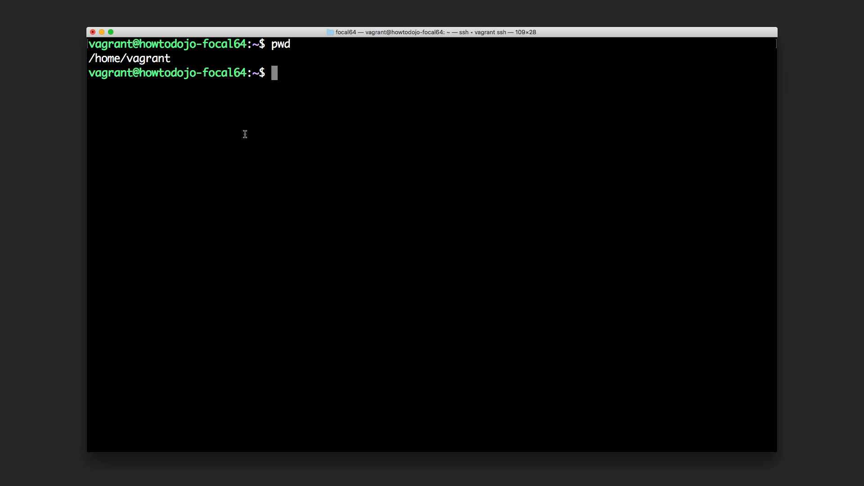
Step: Change into /etc/python3.8 to look at its contents
text(cd /)
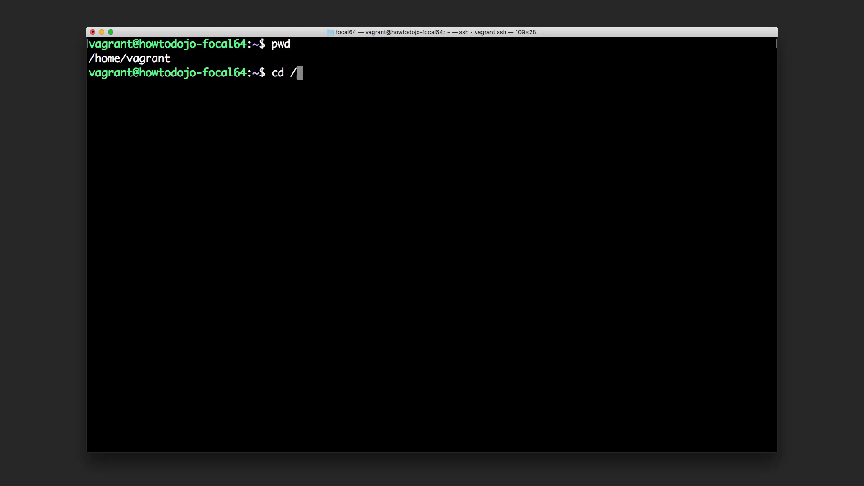
text(etc/)
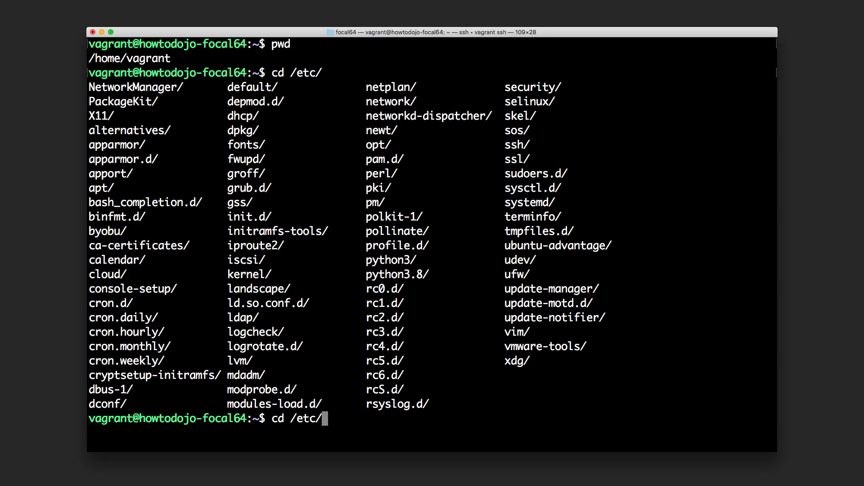
text(python3)
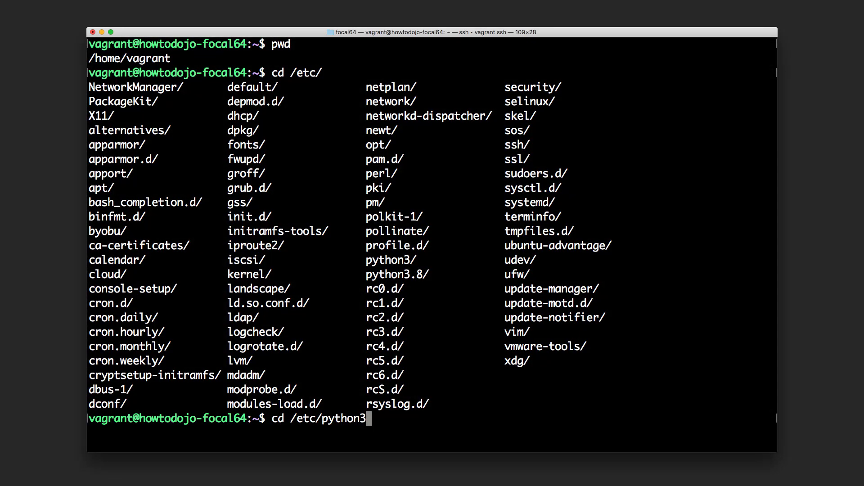
key(Tab)
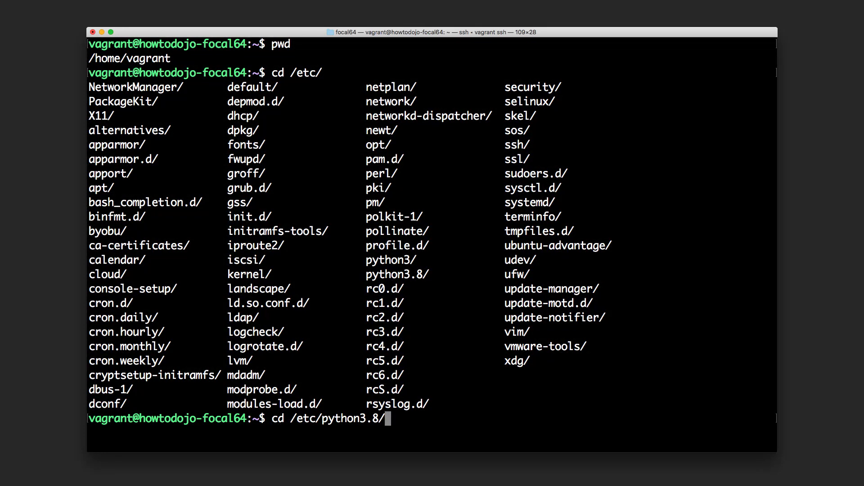
key(Enter)
text(ls)
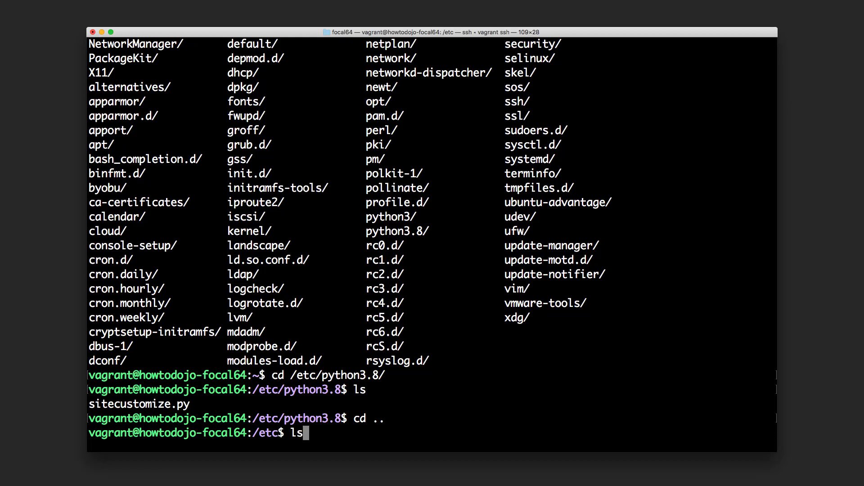
Step: Move to /etc/python3 and print the working directory /etc/python3
text(cd python3)
text(ls)
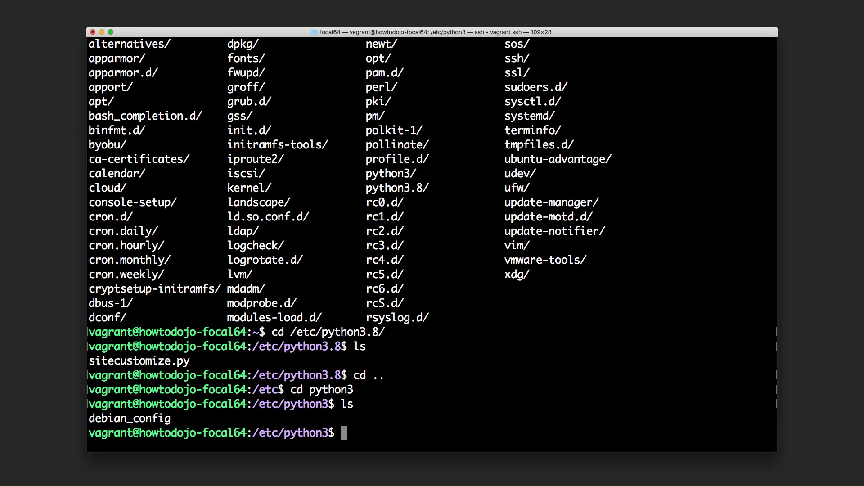
text(cd)
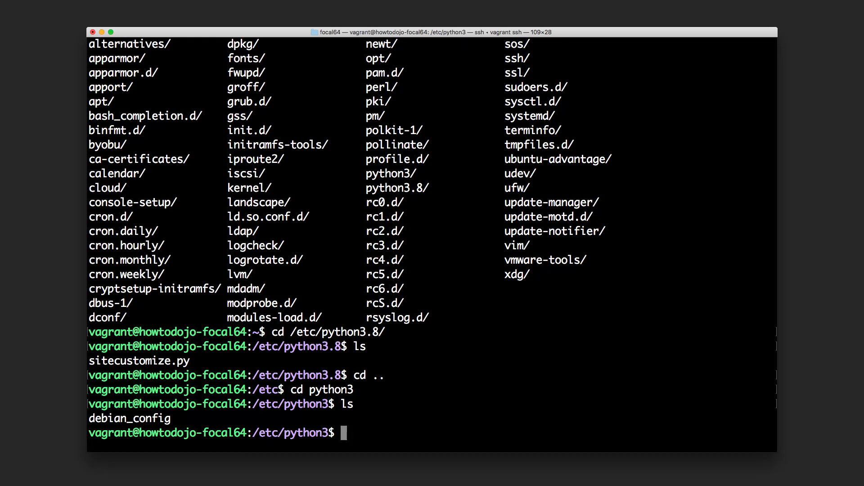
text(p)
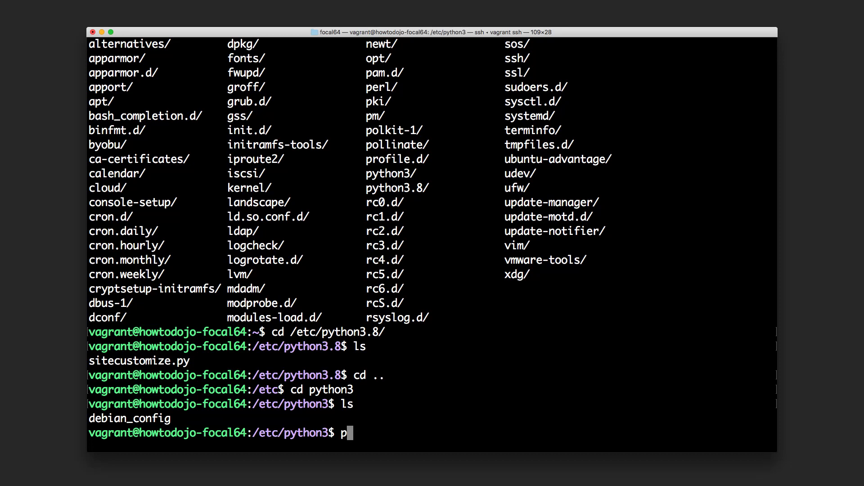
text(wd)
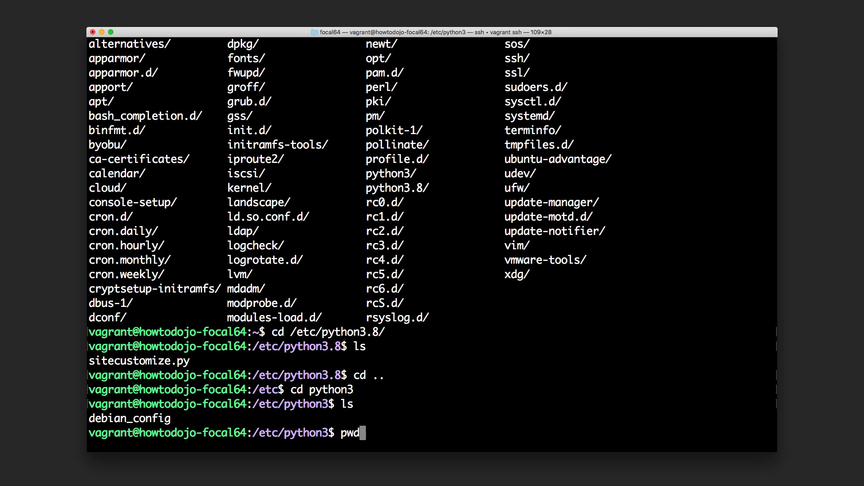
key(Return)
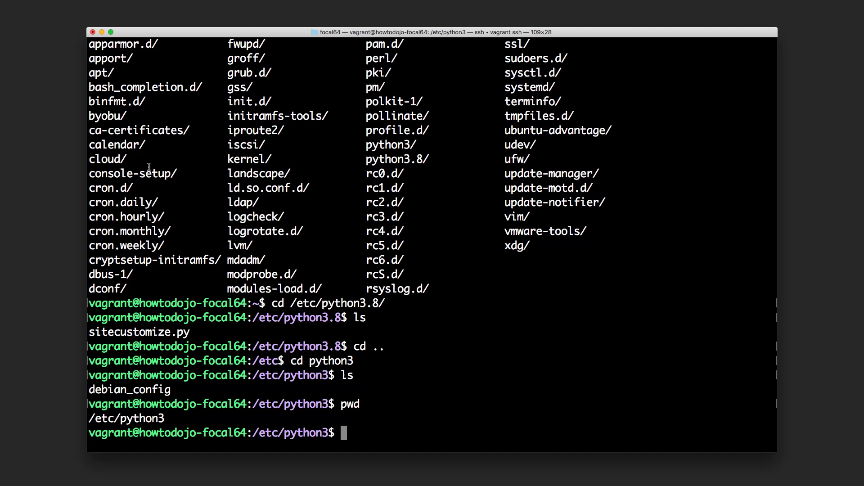
Step: Change into /usr/lib/linux/triggers and confirm the path with pwd
text(cd)
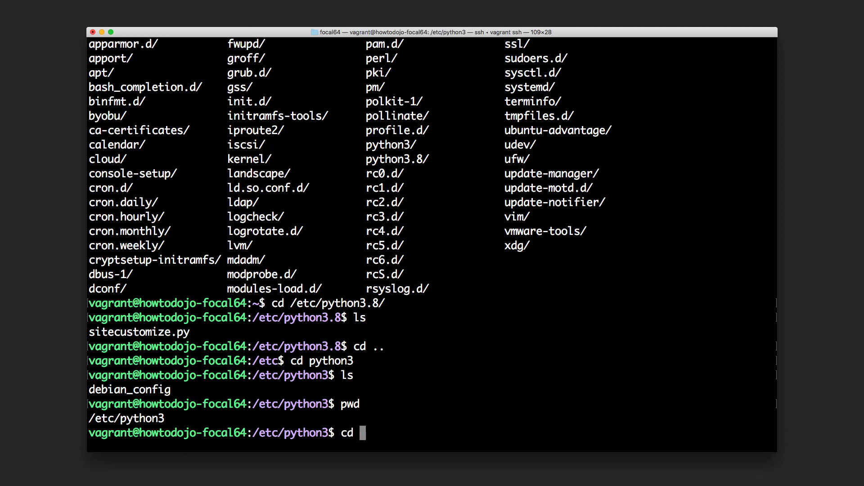
text(/usr;)
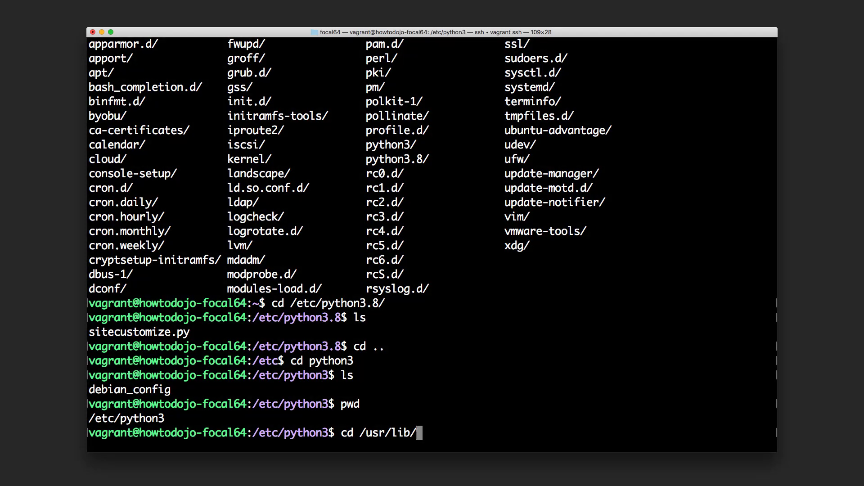
text(linux/triggers/)
key(Enter)
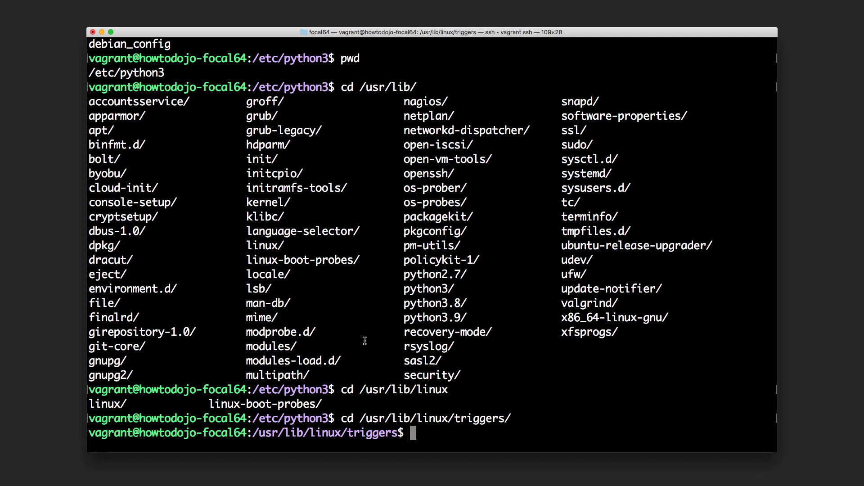
text(pwd)
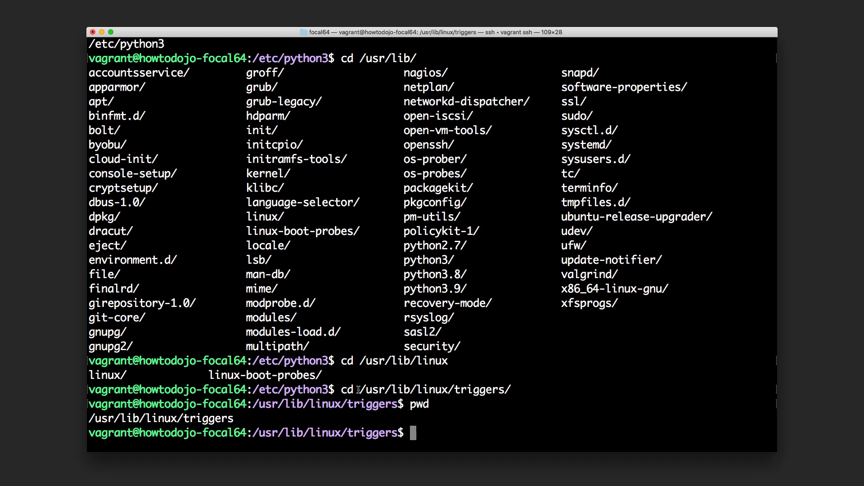
double_click(419, 404)
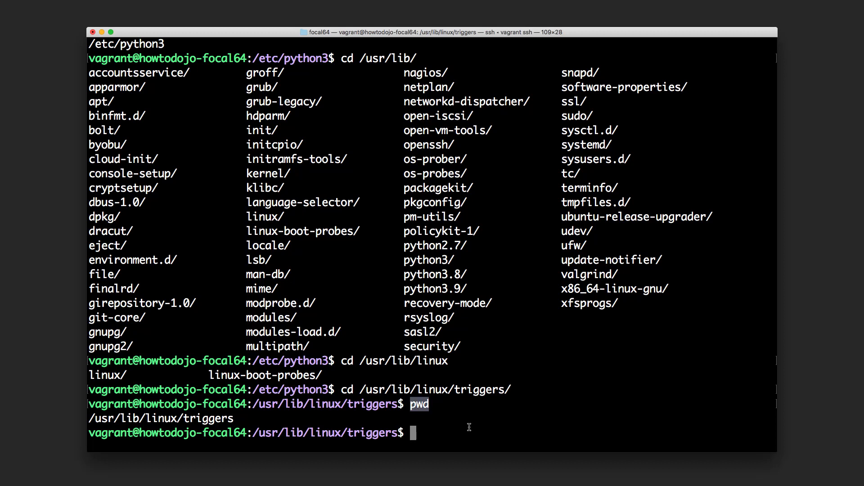
text(c)
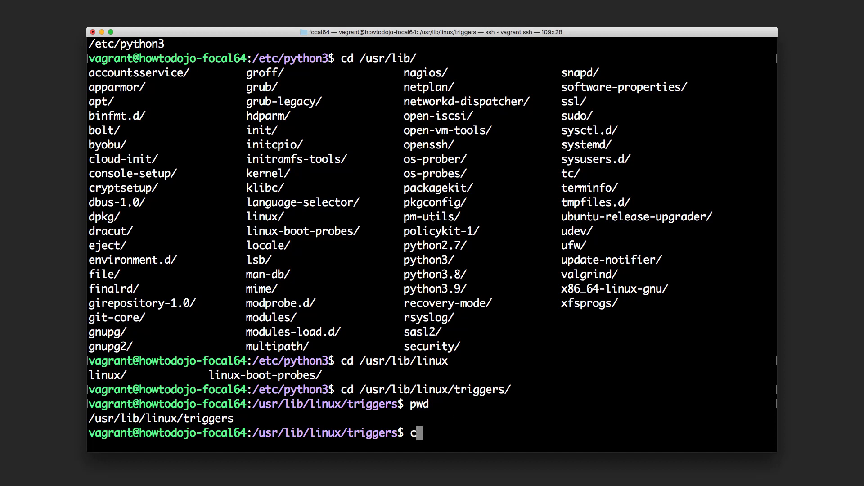
Step: Return home with cd ~ and confirm pwd prints /home/vagrant
text(d ~)
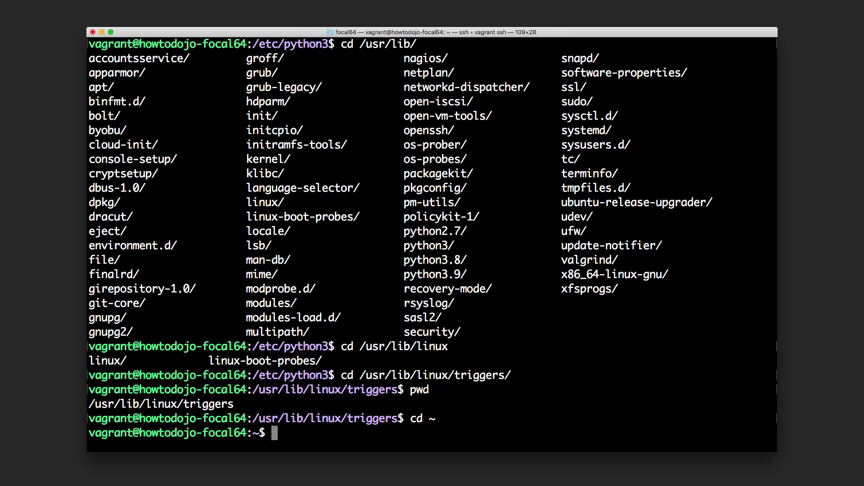
text(pwd)
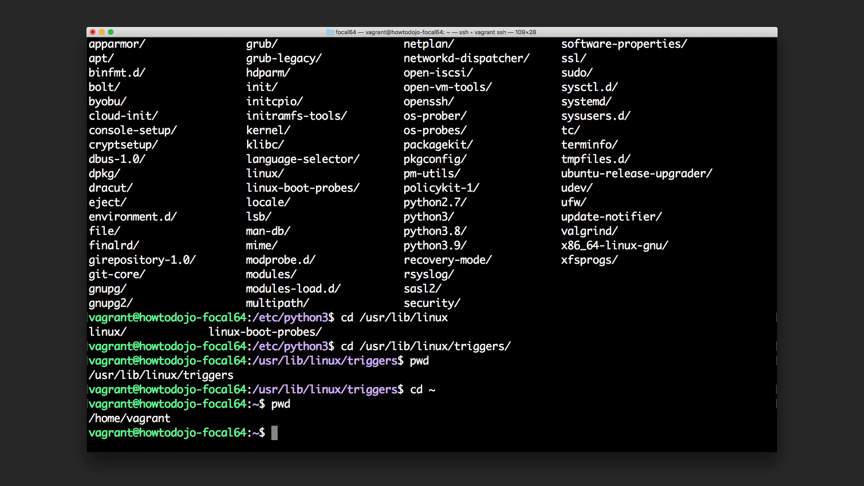
text(,)
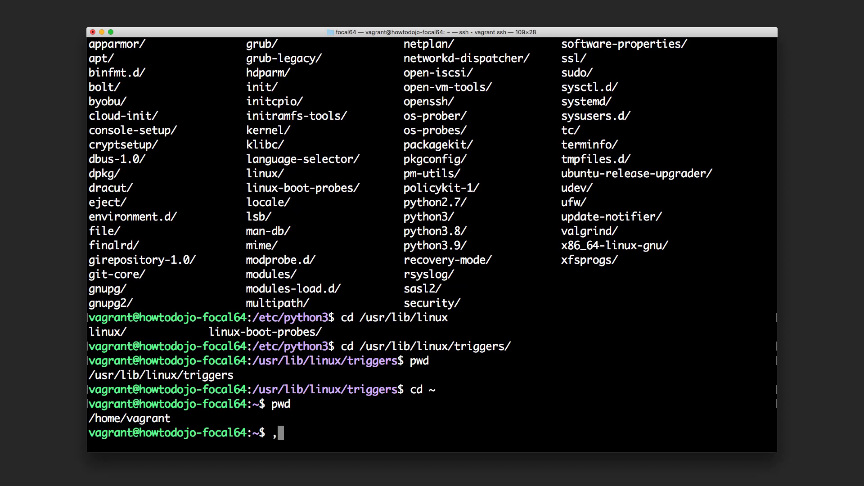
Step: Open the manual page with man bash-builtins, correcting the typos
key(Backspace)
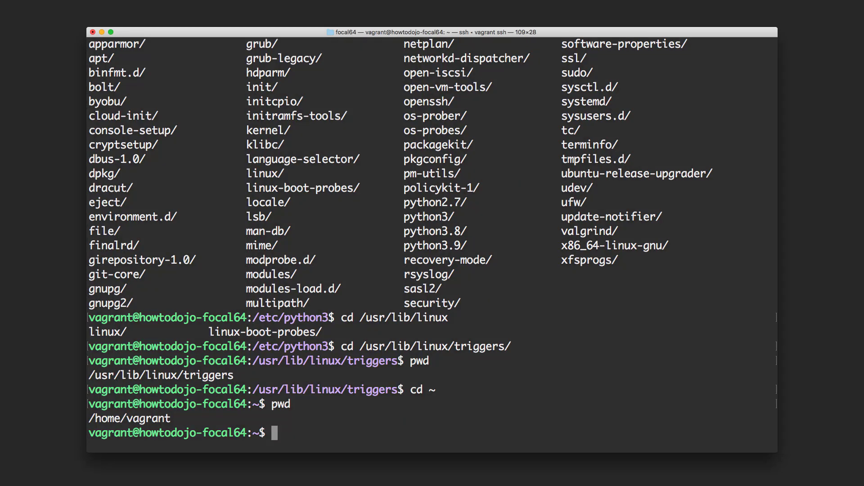
text(man bash-)
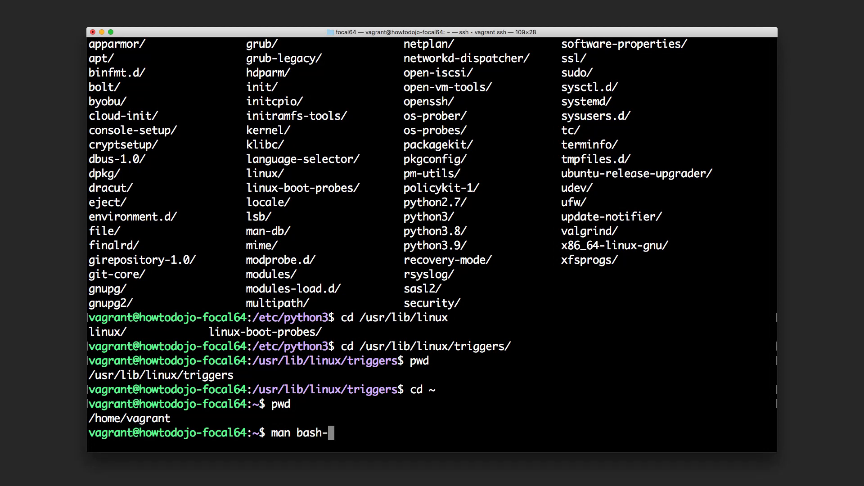
key(Backspace)
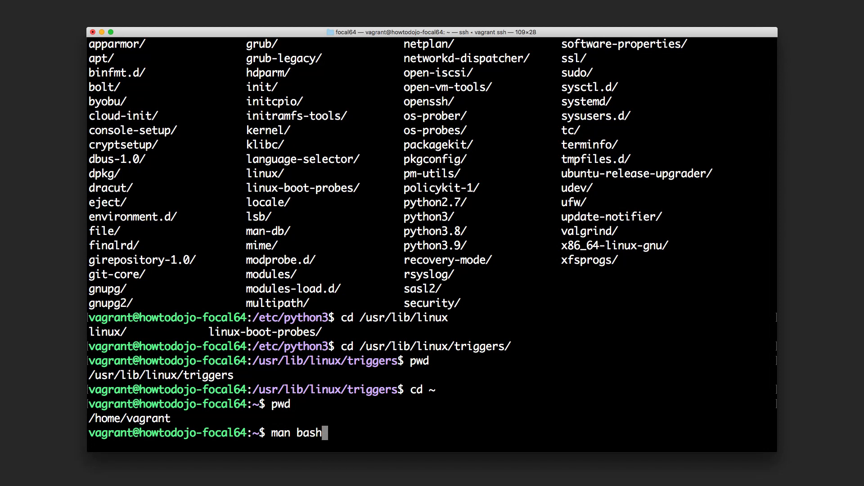
text(-nu)
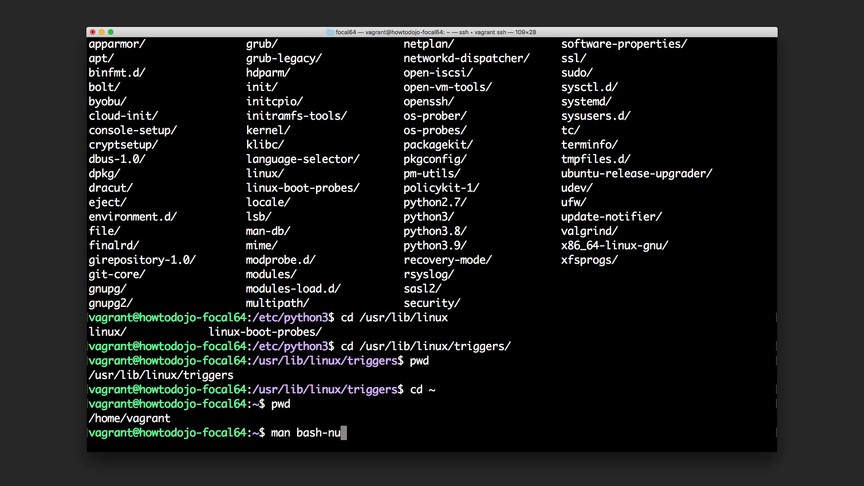
key(Backspace)
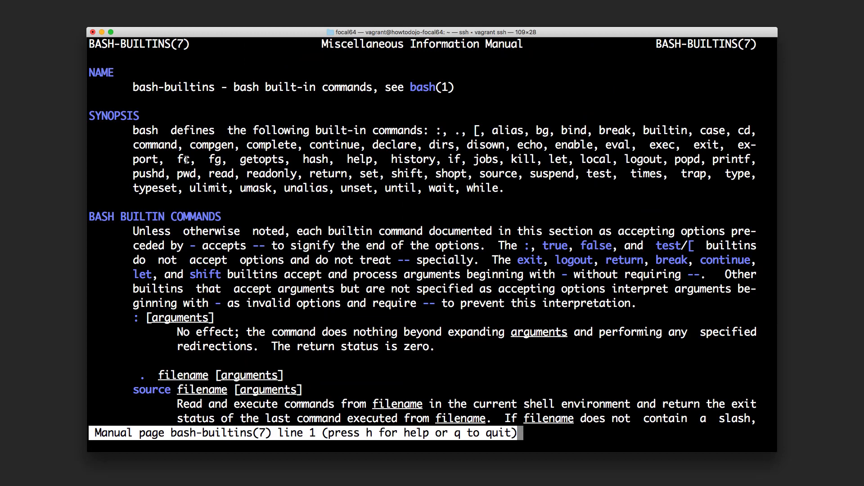
Step: Search the bash-builtins page for the pwd [-LP] entry, then quit man
double_click(185, 174)
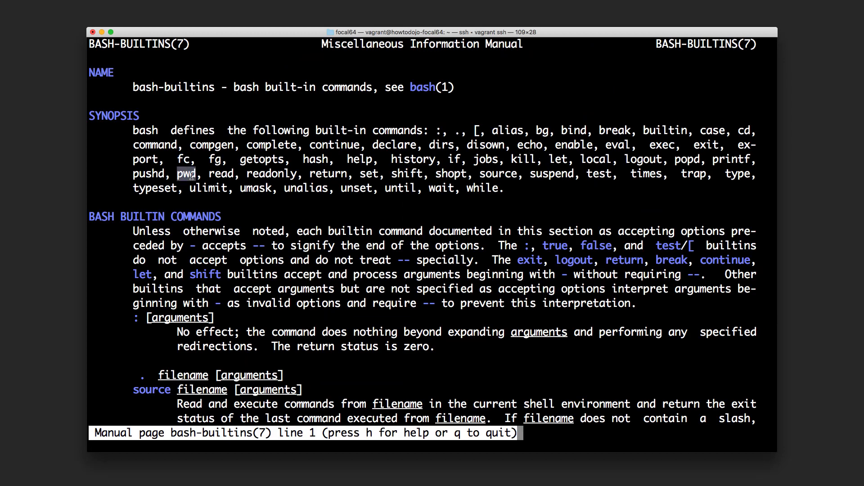
mouse_move(232, 223)
text(/)
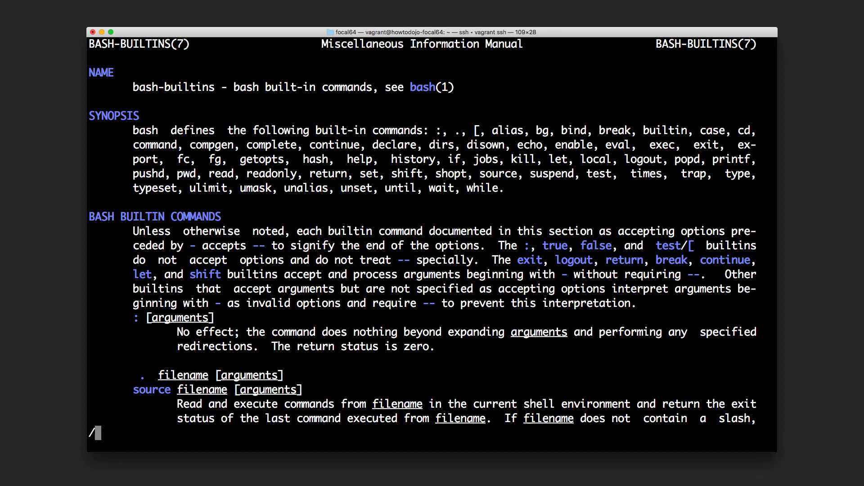
text(pwd)
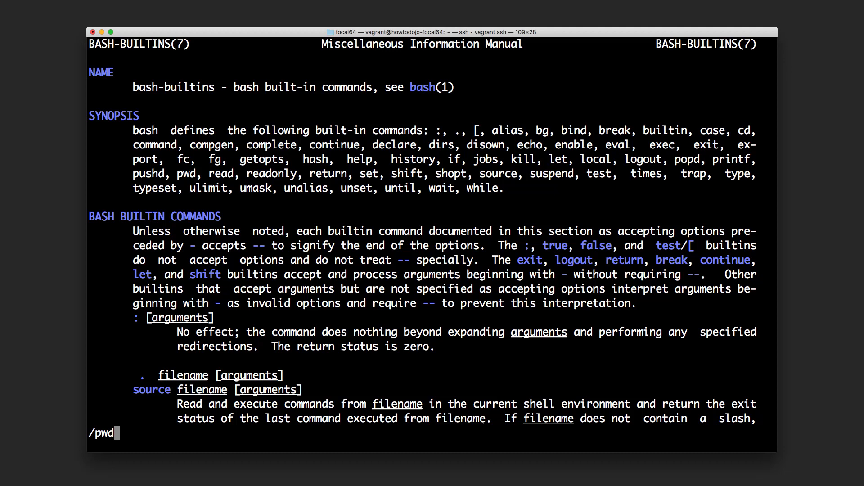
key(Return)
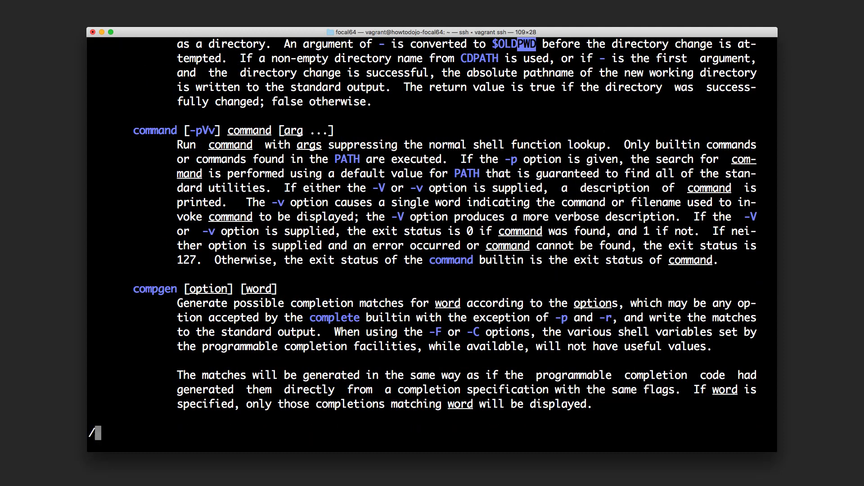
text(p)
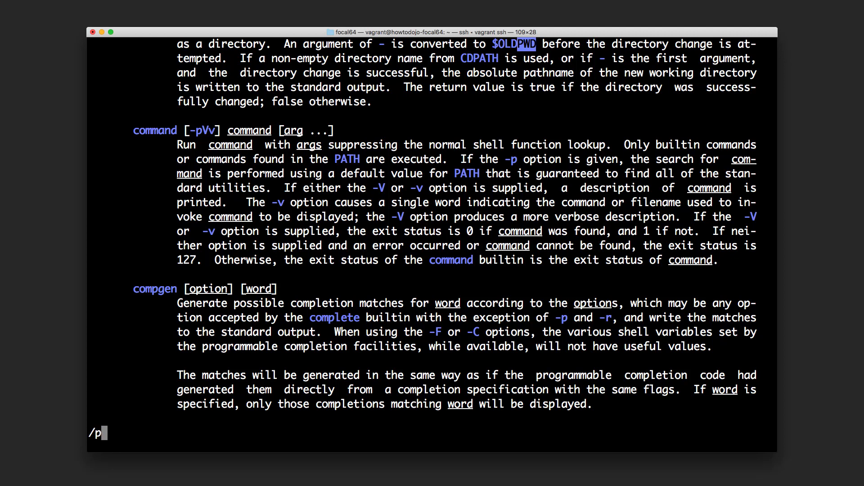
text(wd)
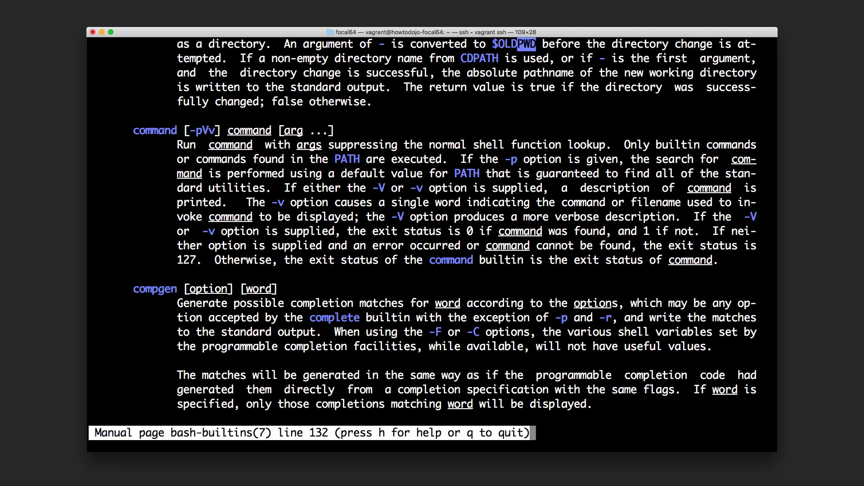
scroll(down, 3)
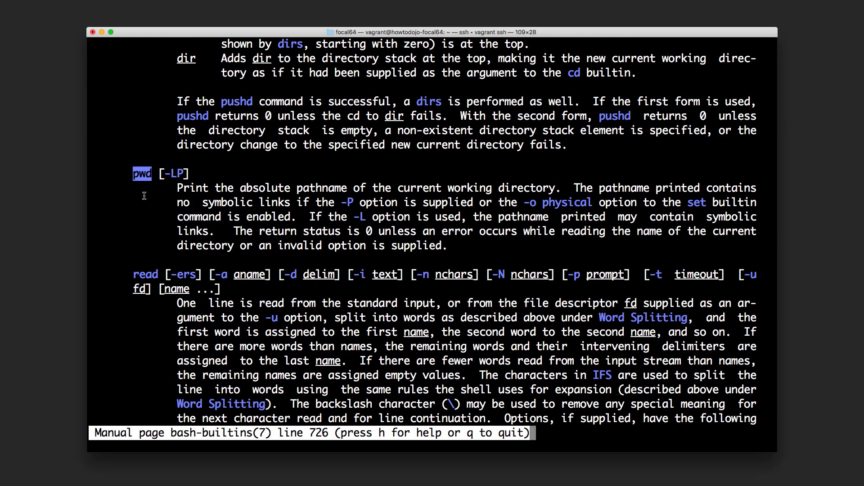
mouse_move(176, 173)
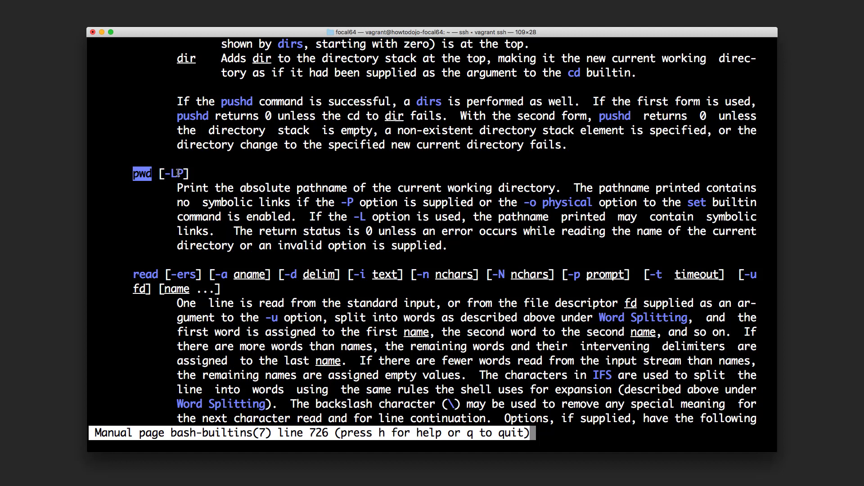
mouse_move(240, 206)
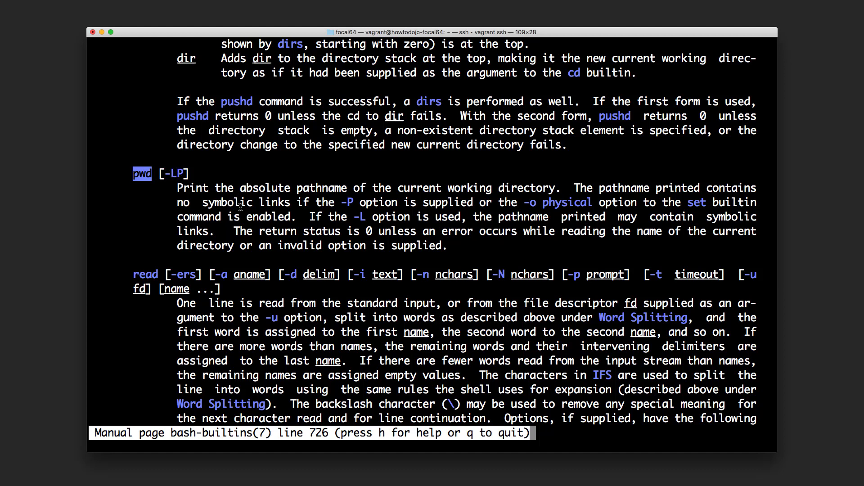
mouse_move(311, 216)
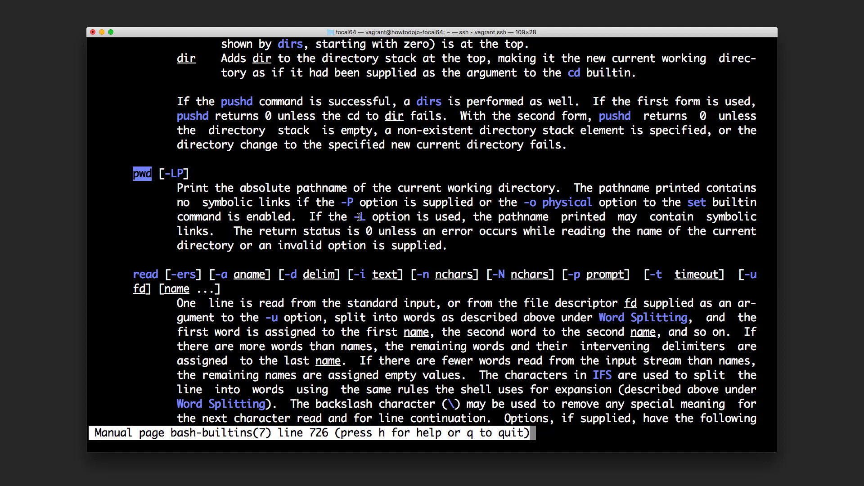
key(q)
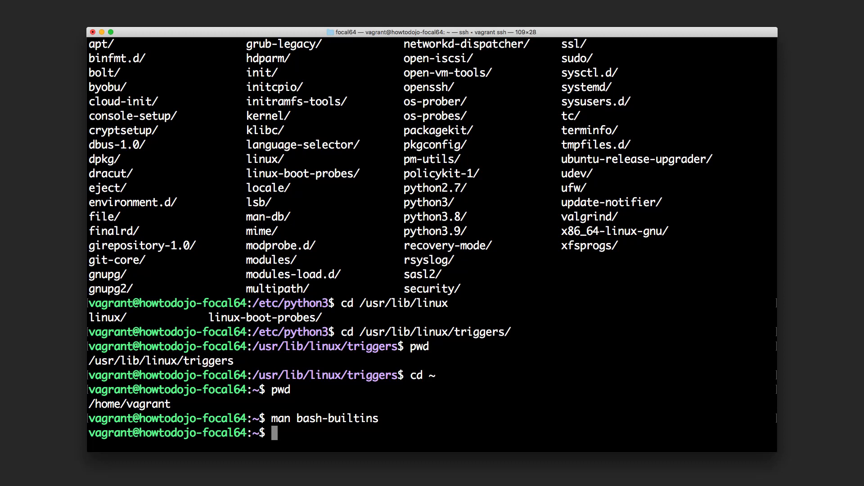
Step: Create the directory original-directory with mkdir
text(m)
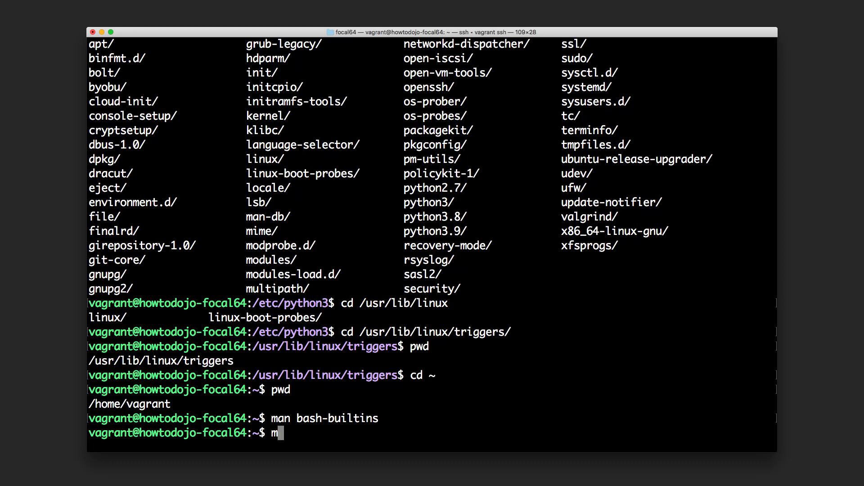
text(kdor)
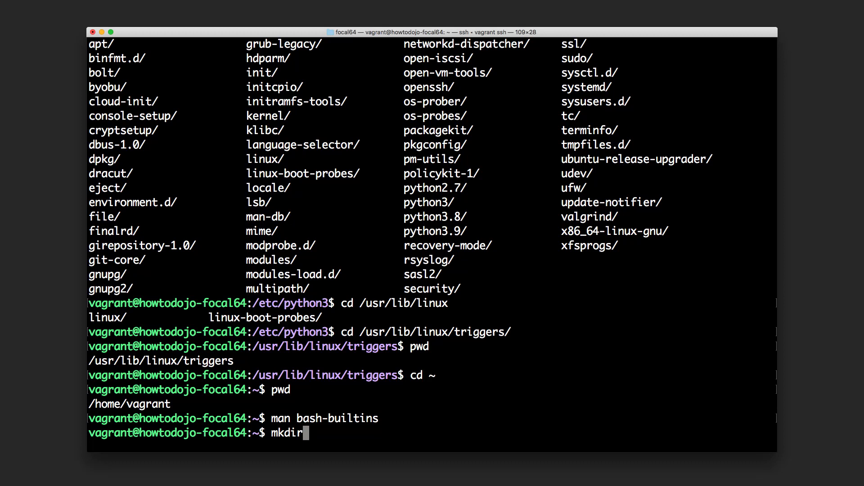
text(" ")
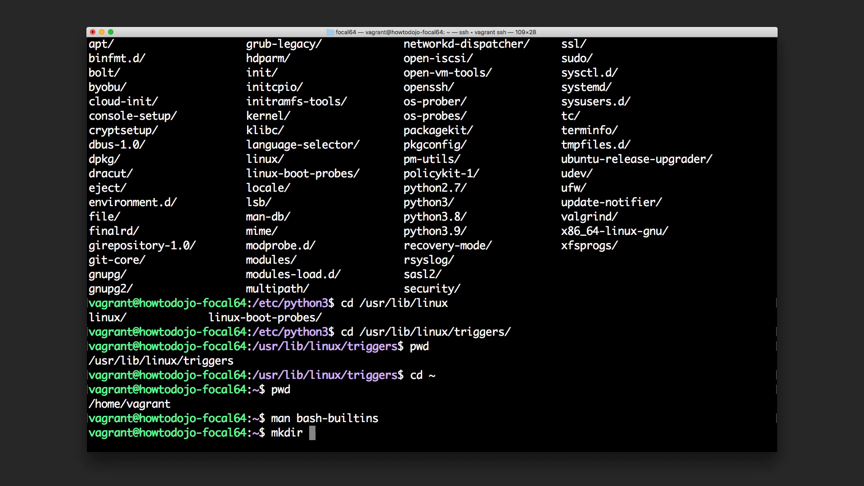
text(o)
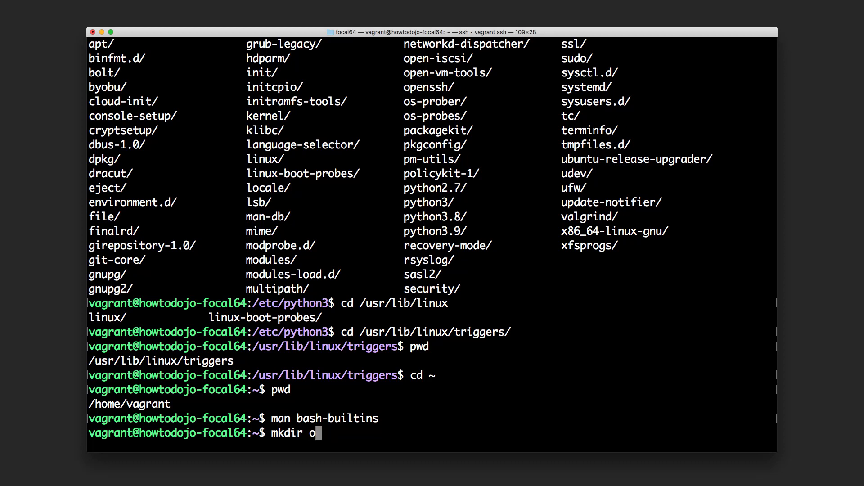
text(riginal)
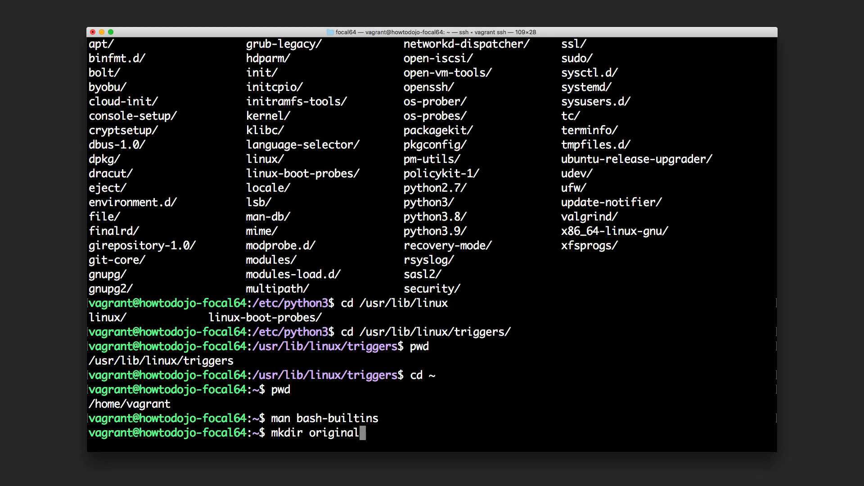
text(-directory)
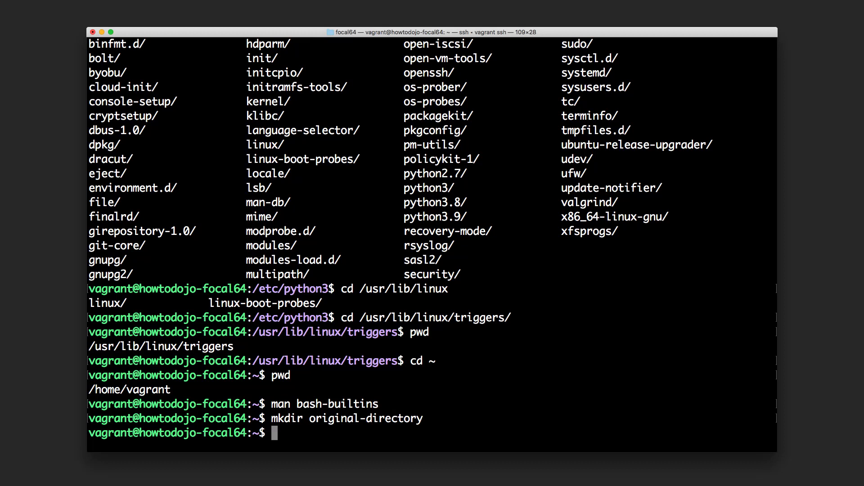
Step: Create the symbolic link this-is-symlink pointing to original-directory
text(ls -)
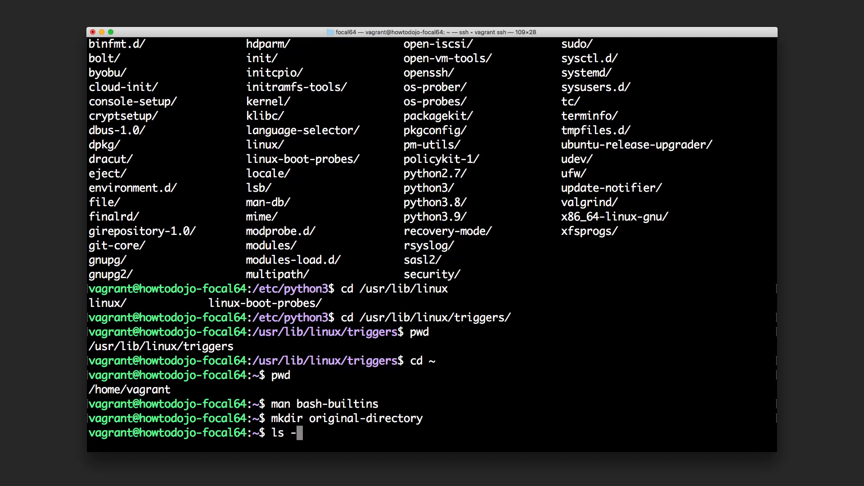
key(Backspace)
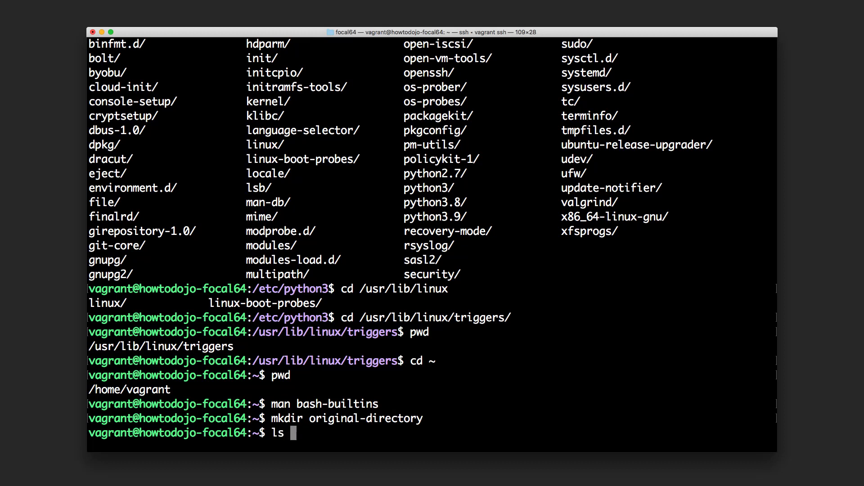
text(ln -s)
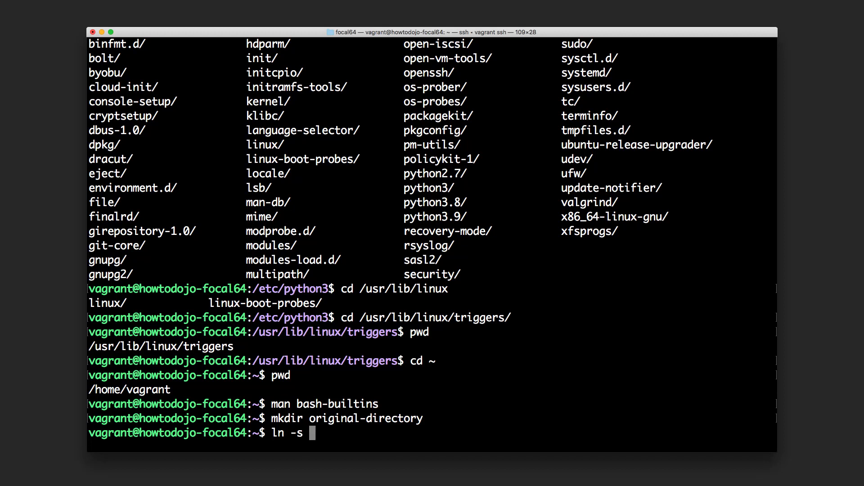
text(or)
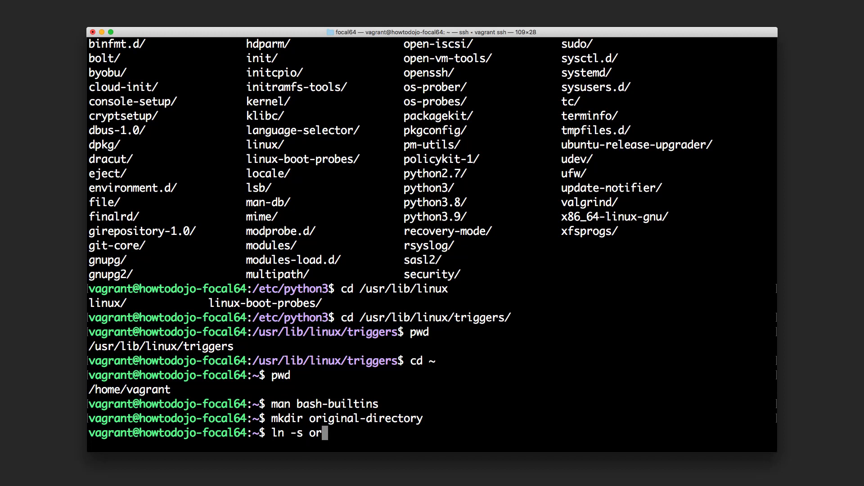
text(igina)
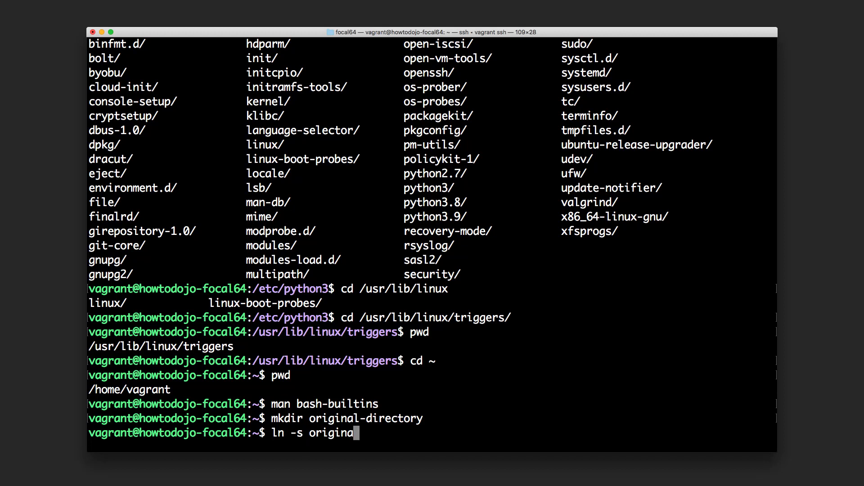
text(l-directory)
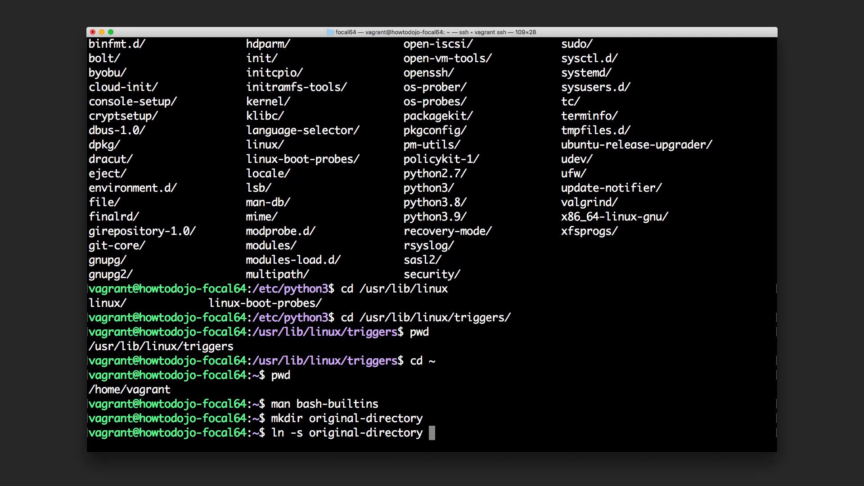
text(th)
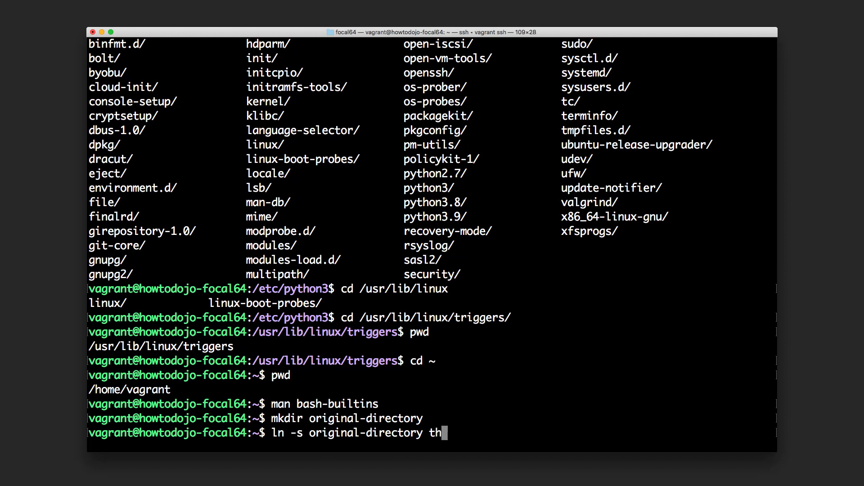
text(is-is-)
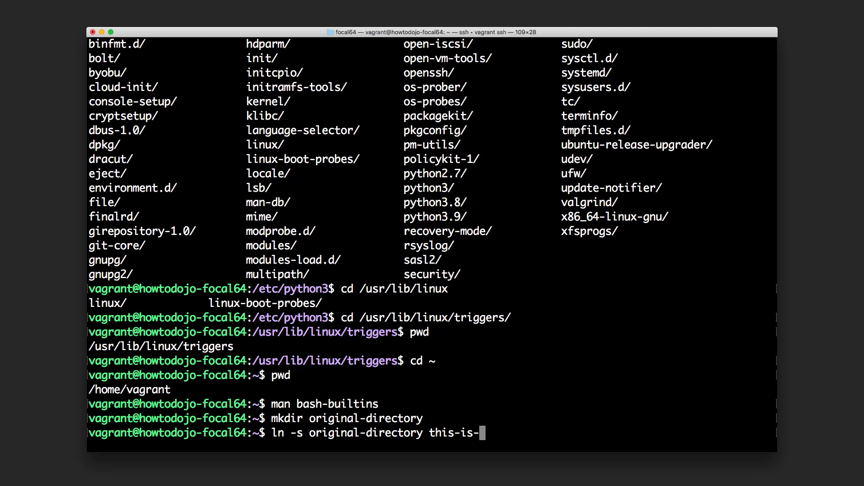
text(symlink)
text(ls -l)
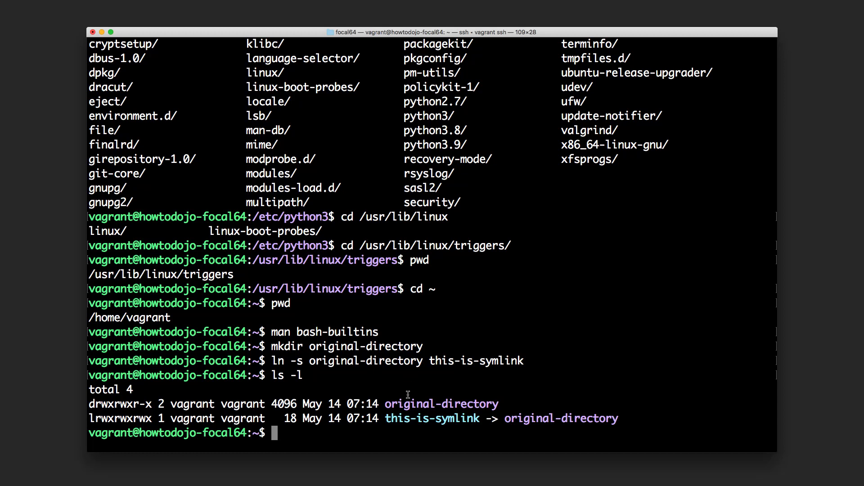
Step: Highlight original-directory as this-is-symlink's target in the ls -l listing
double_click(411, 403)
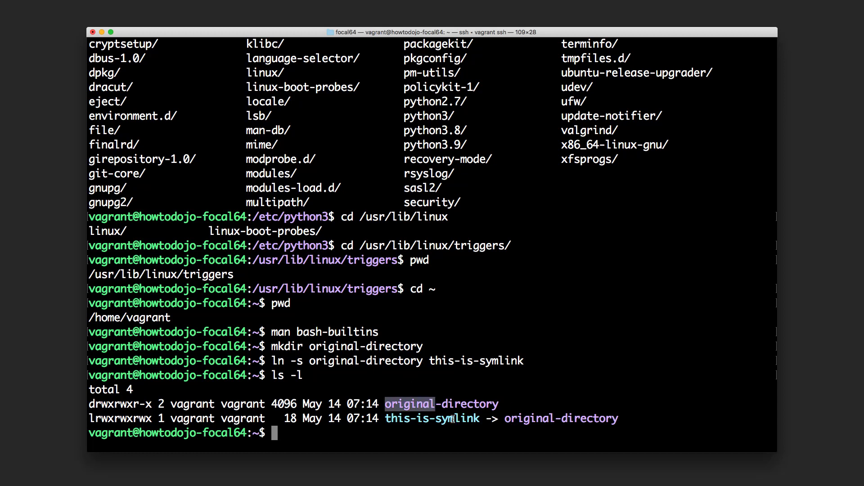
mouse_move(511, 426)
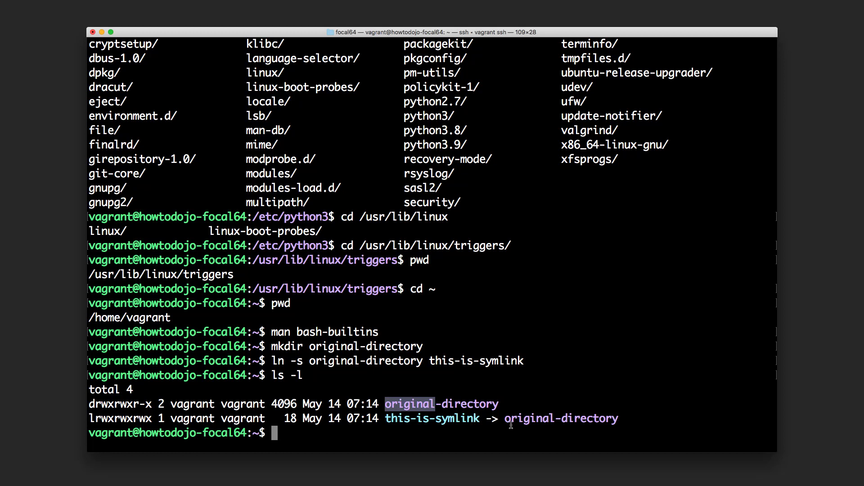
mouse_move(85, 414)
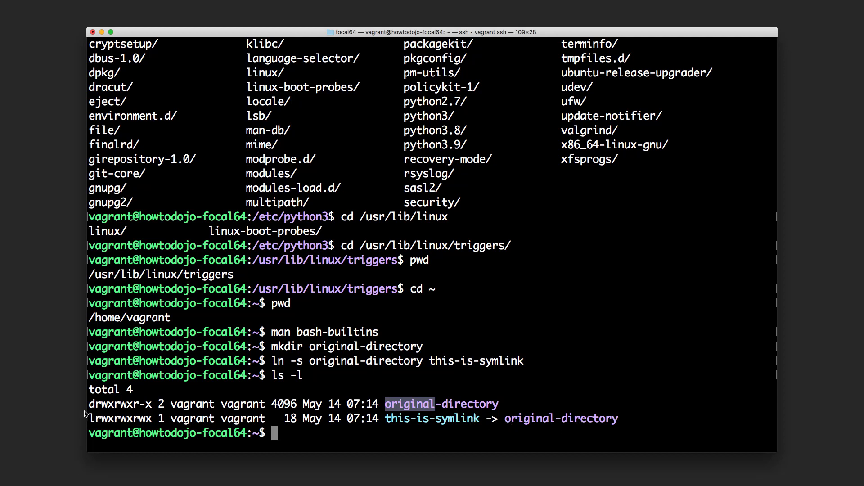
mouse_move(91, 419)
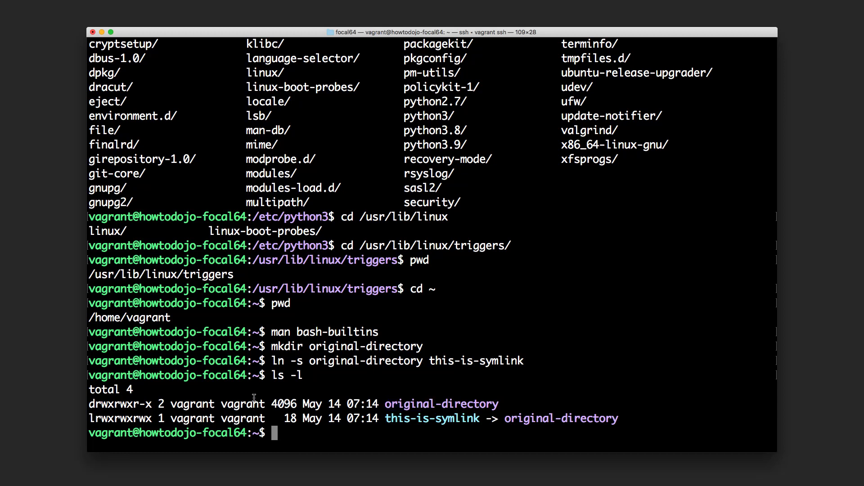
Step: Print pwd inside original-directory, then inside this-is-symlink
text(cd original-directory/)
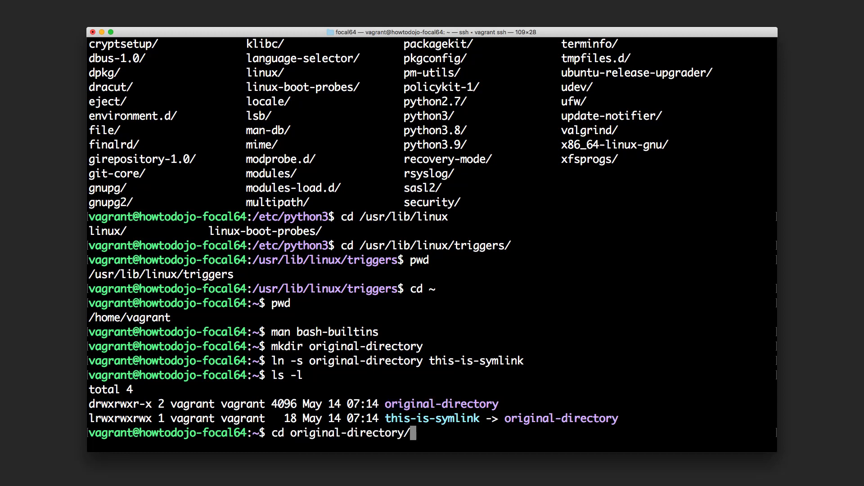
text(pwd)
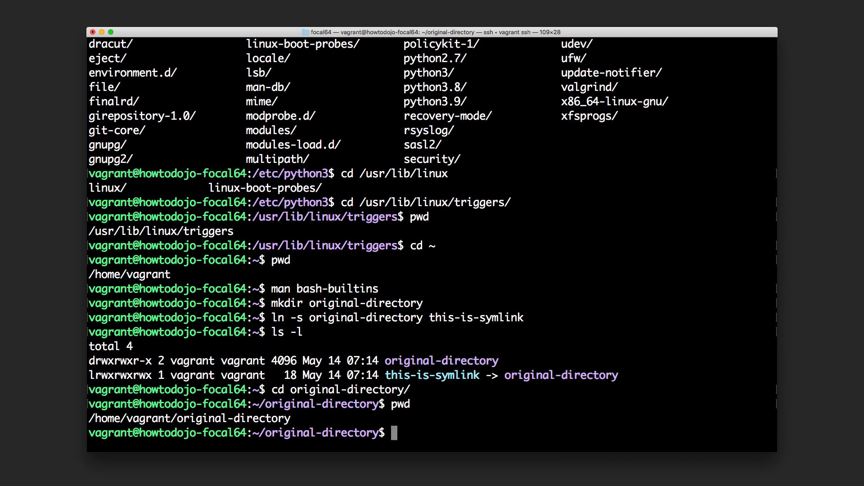
mouse_move(187, 414)
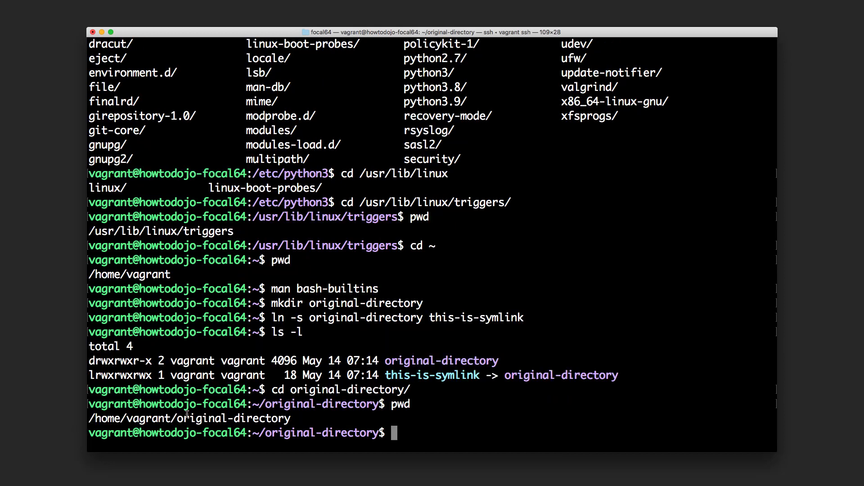
text(cd)
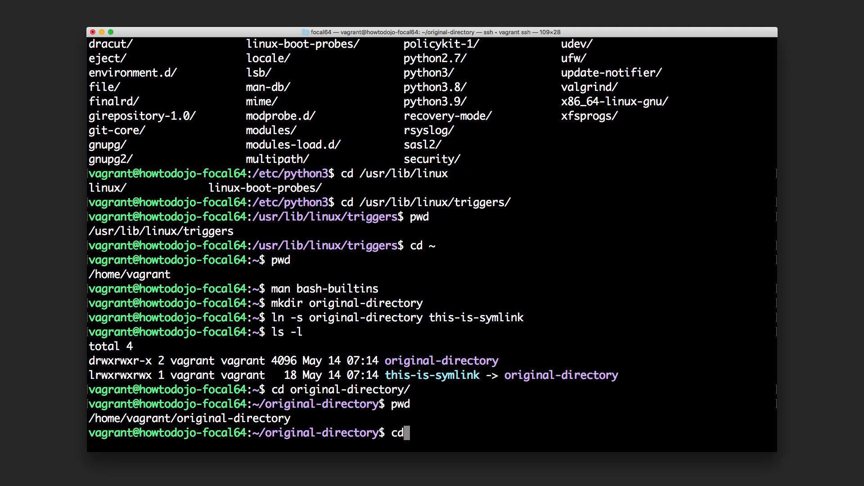
text(../this-is-symlink)
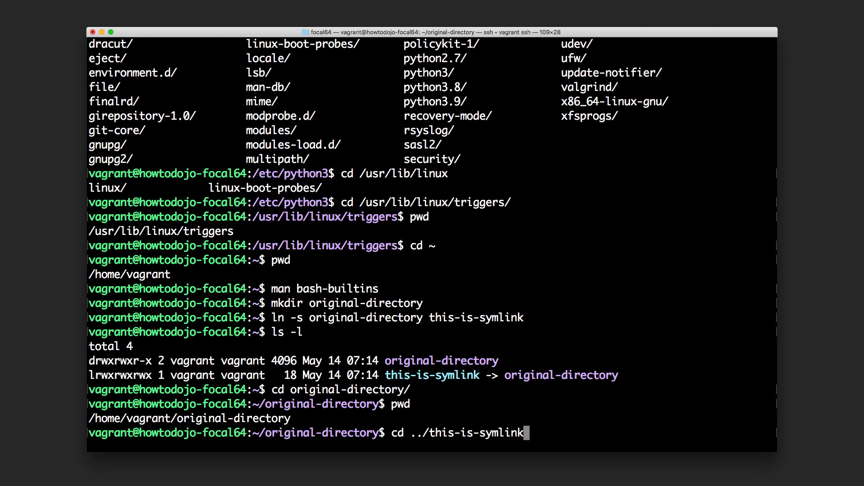
text(pwd)
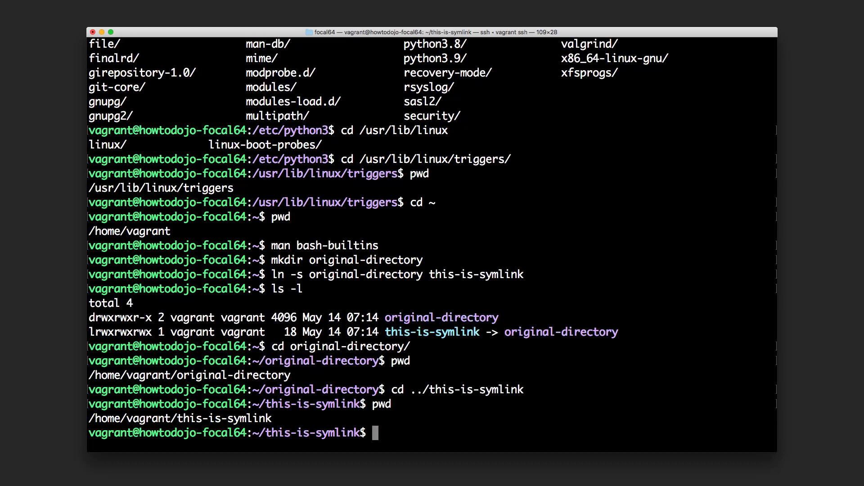
mouse_move(359, 393)
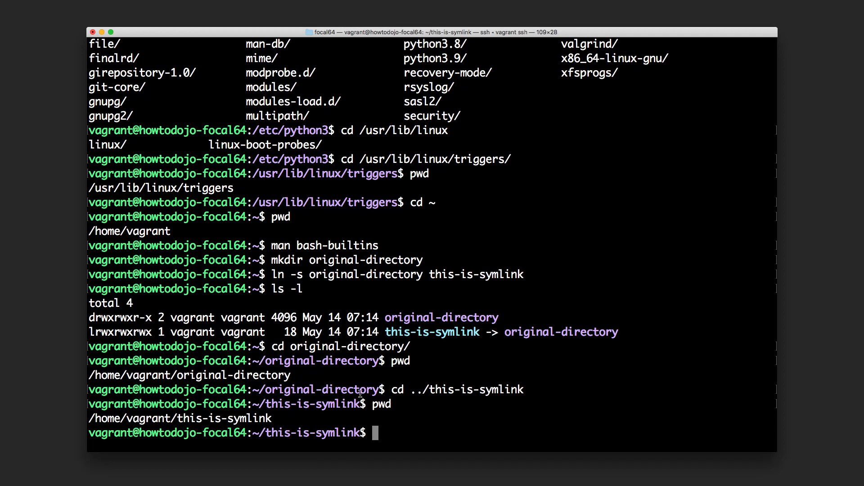
Step: Run pwd -P to resolve the symlink to /home/vagrant/original-directory
text(pwd)
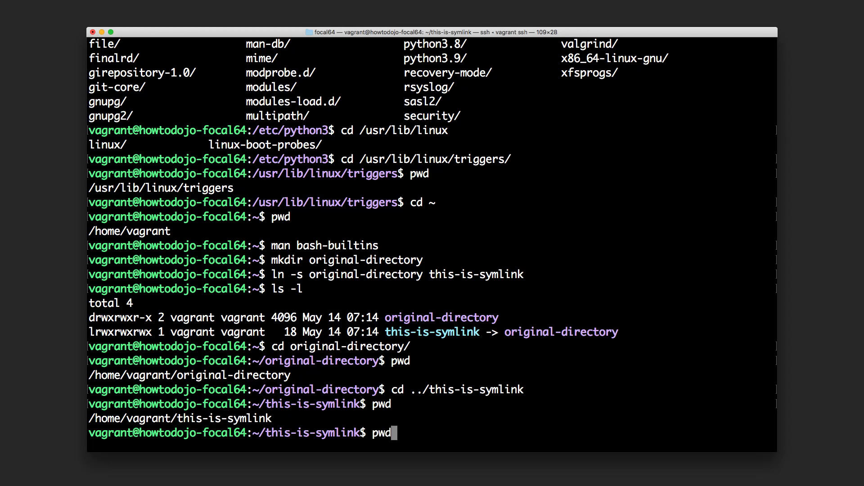
text(-P)
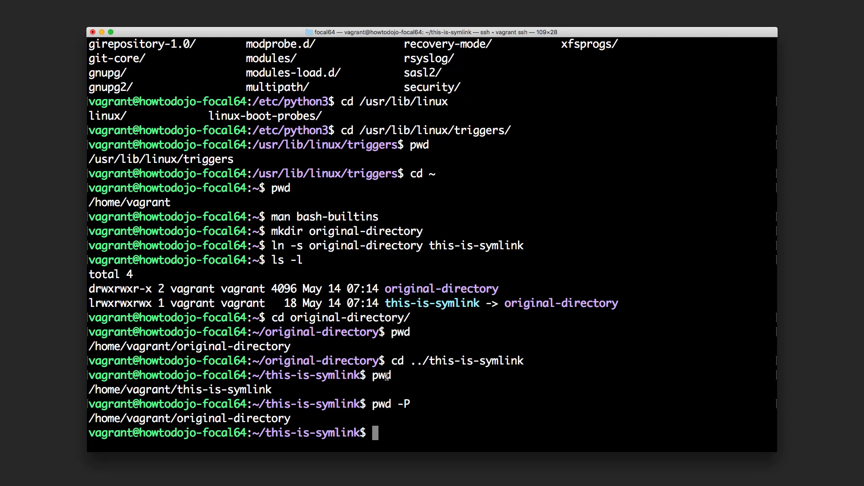
double_click(381, 375)
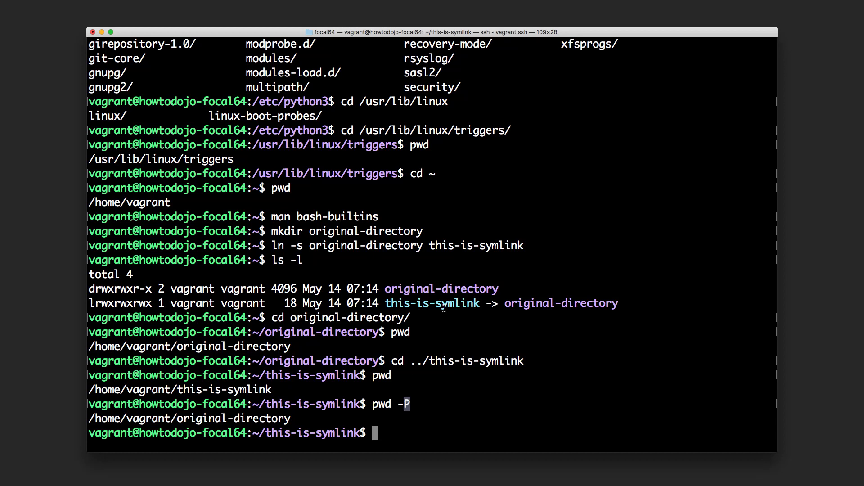
mouse_move(270, 311)
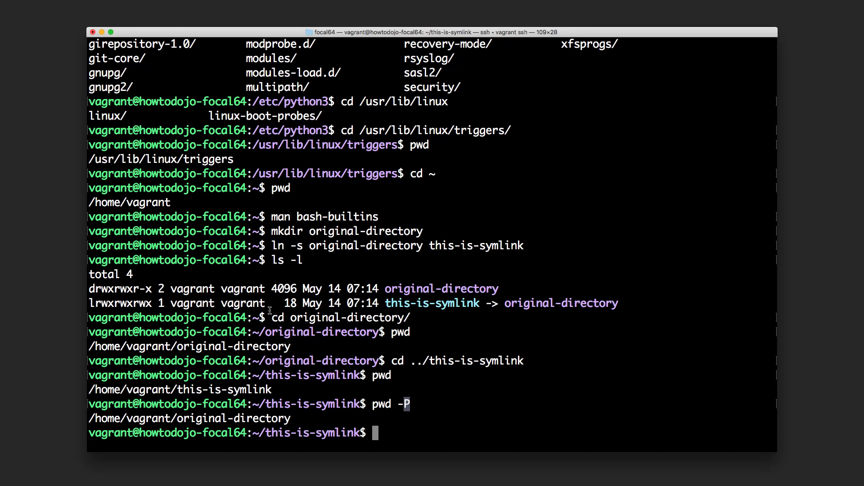
mouse_move(356, 450)
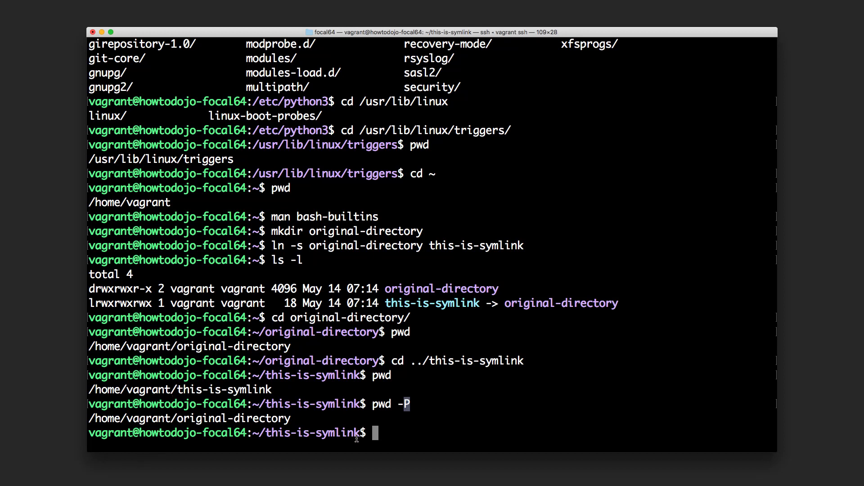
mouse_move(228, 417)
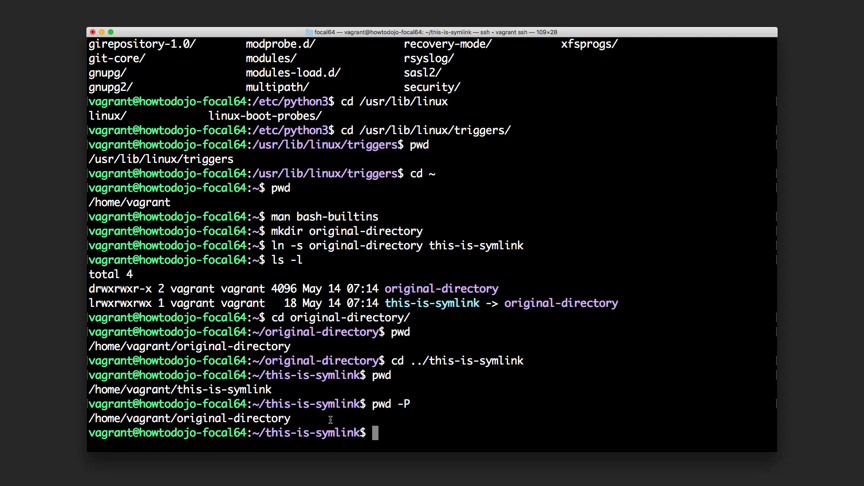
Step: Locate pwd at /usr/bin/pwd, run it via the symlink, and highlight both pwd commands
text(which pwd)
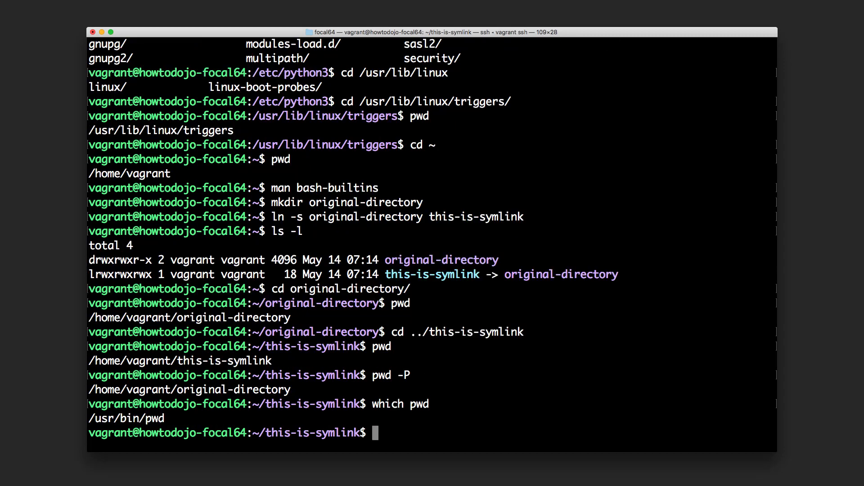
text(/usr/bin/)
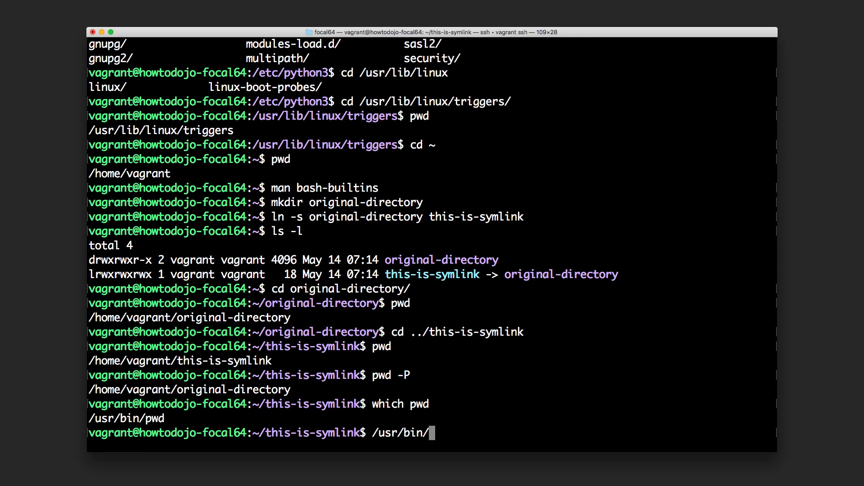
text(pwd)
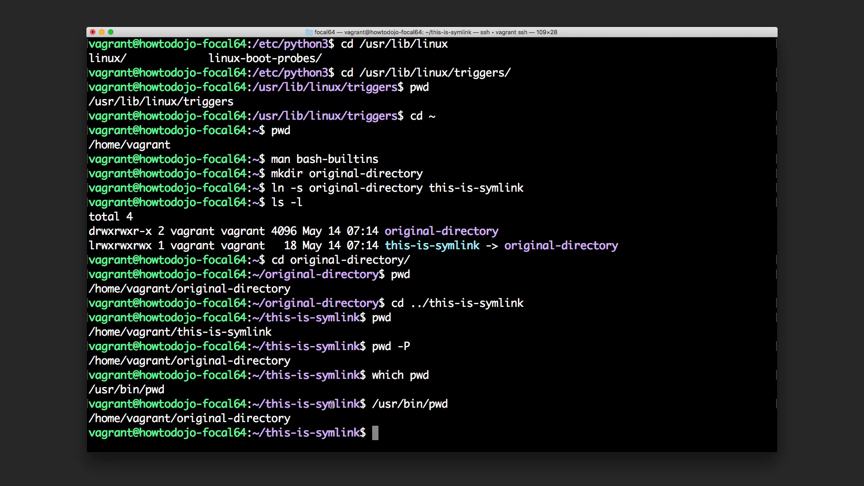
double_click(381, 318)
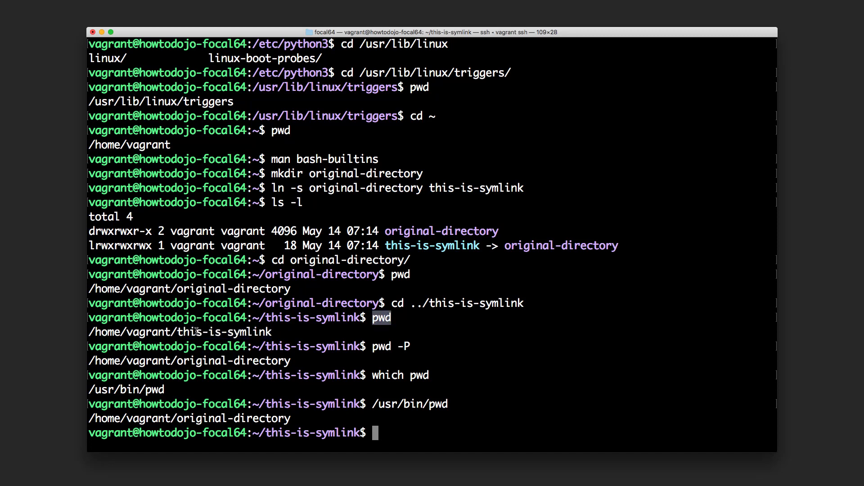
double_click(438, 403)
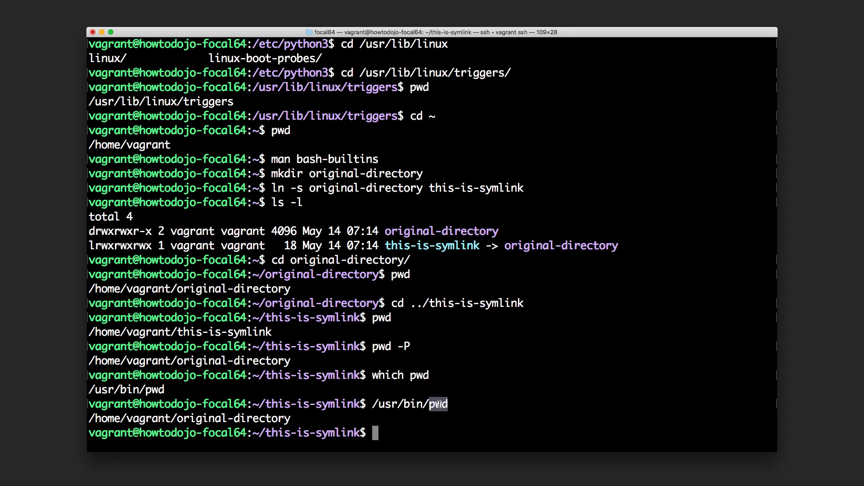
mouse_move(402, 435)
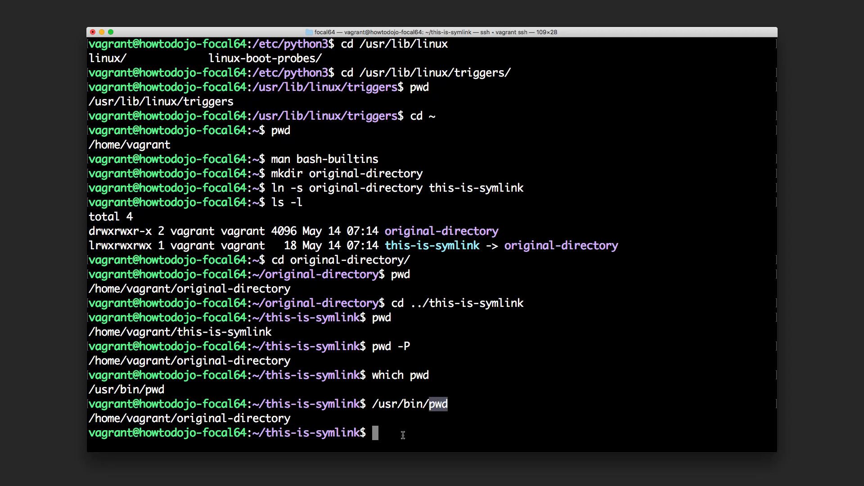
double_click(207, 418)
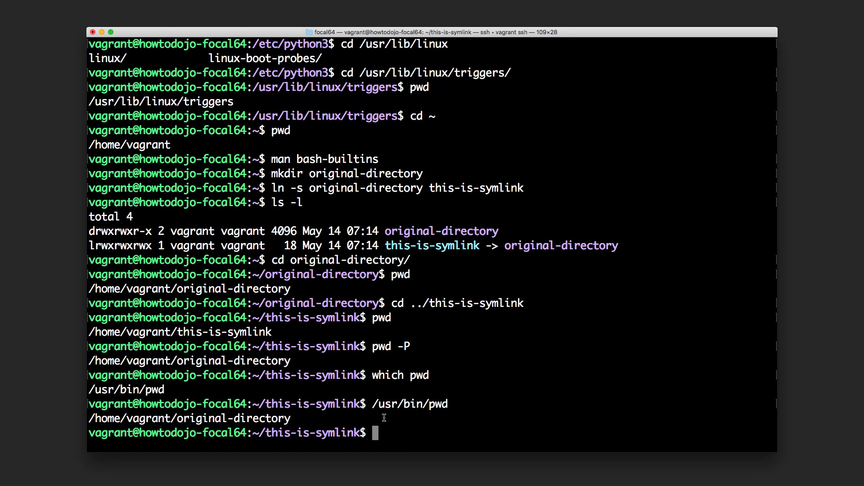
Step: Run /usr/bin/pwd -P and -L, printing original-directory versus this-is-symlink
text(/usr/bin/pwd -P)
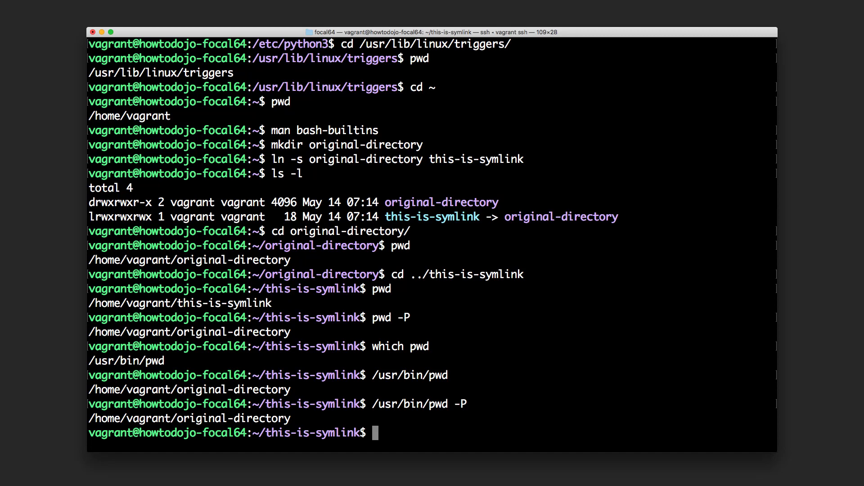
text(/usr/bin/pwd -L)
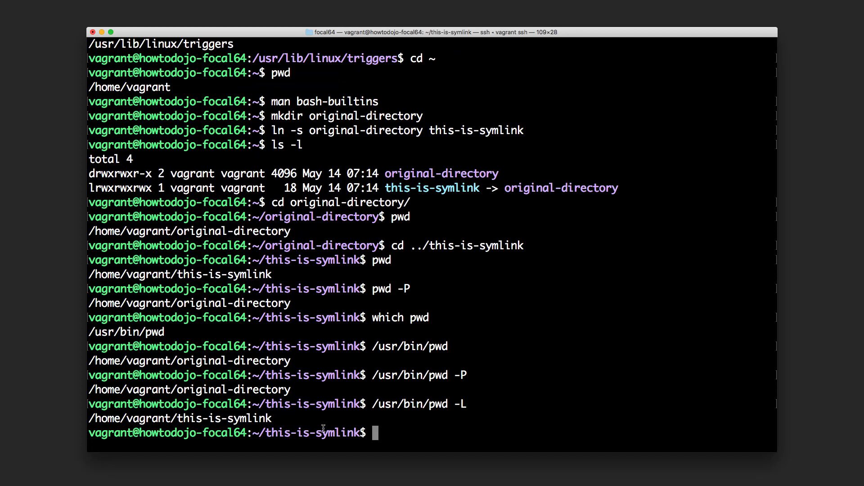
mouse_move(244, 380)
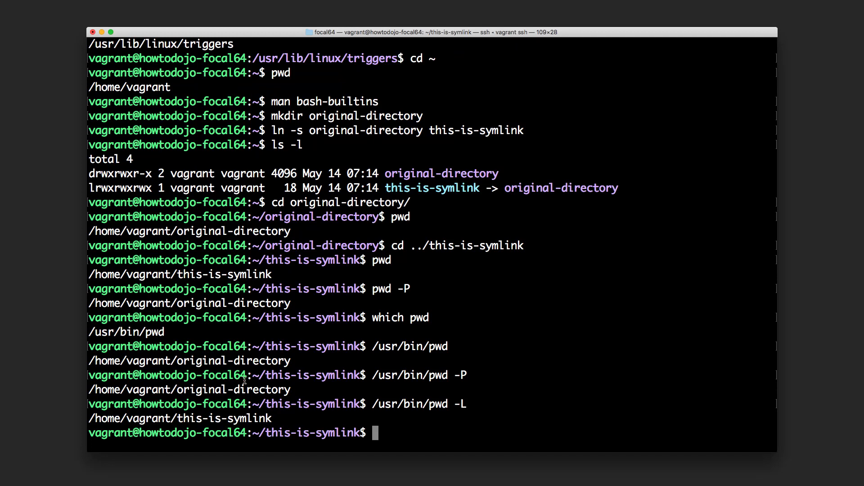
mouse_move(301, 425)
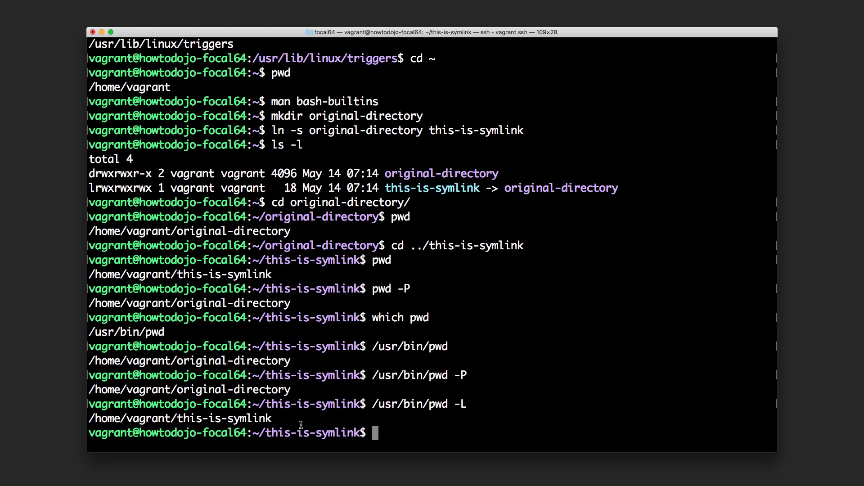
text(man [w)
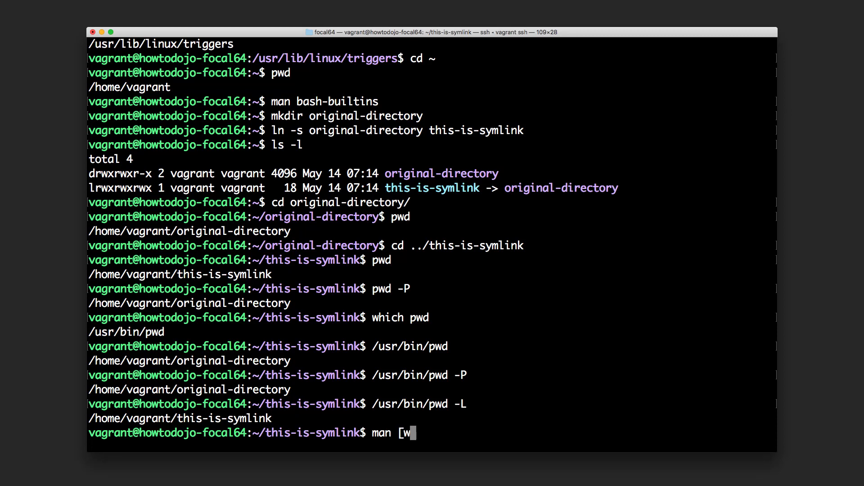
Step: Read the man pwd -L/-P descriptions, noting -P is assumed by default, then quit
key(Return)
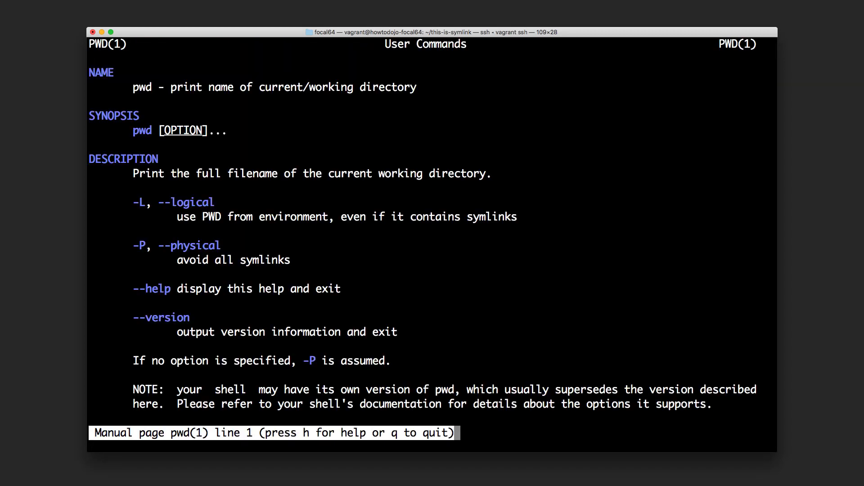
mouse_move(168, 203)
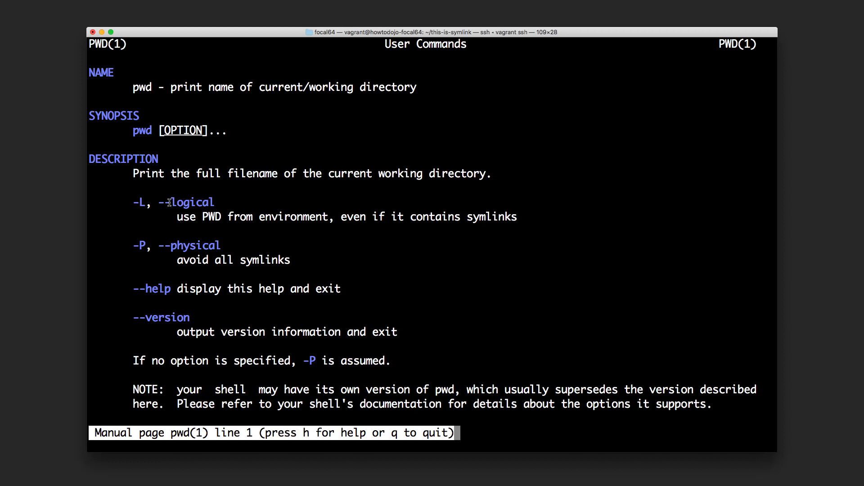
mouse_move(155, 318)
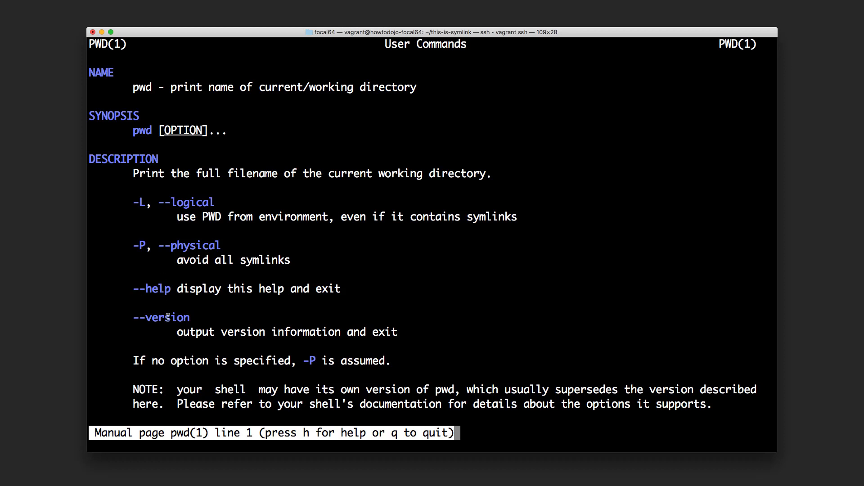
mouse_move(144, 251)
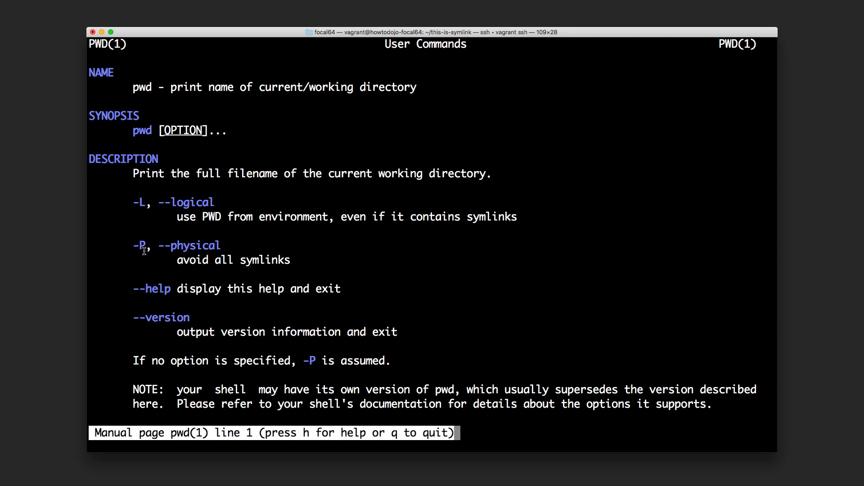
mouse_move(157, 246)
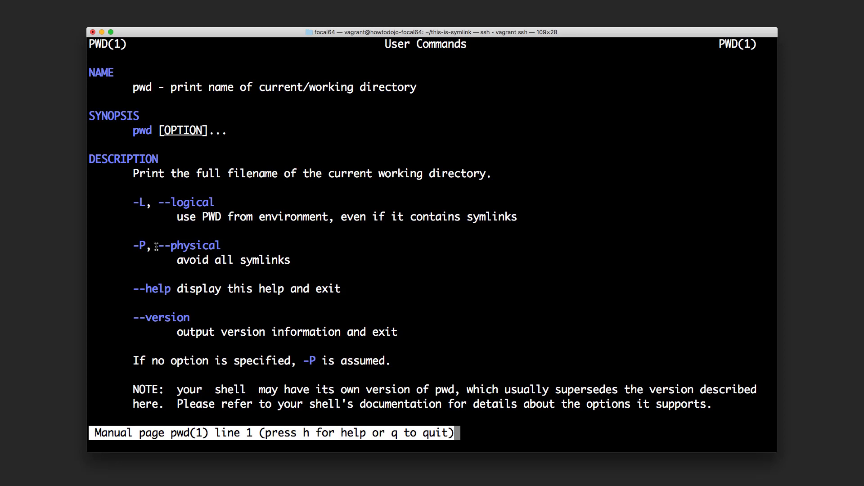
mouse_move(181, 261)
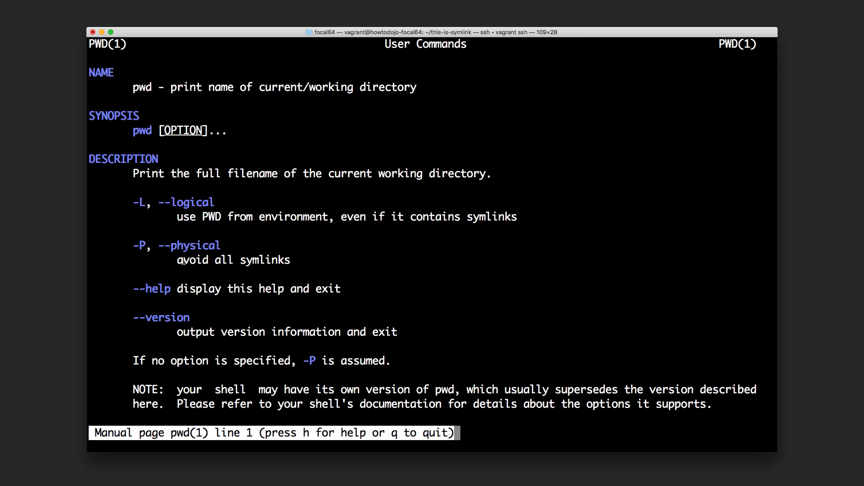
scroll(down, 3)
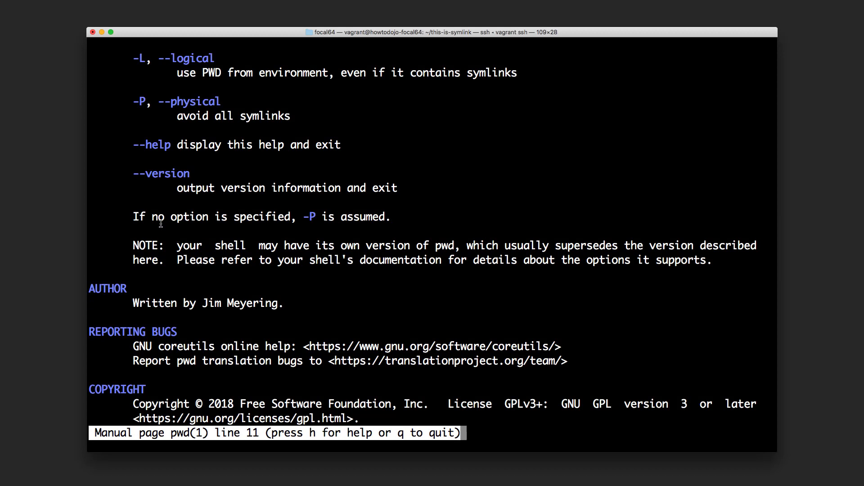
mouse_move(319, 218)
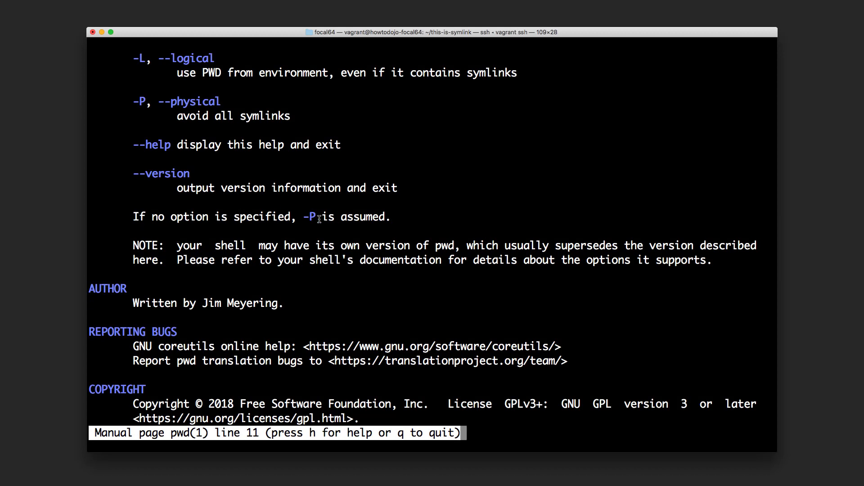
mouse_move(314, 217)
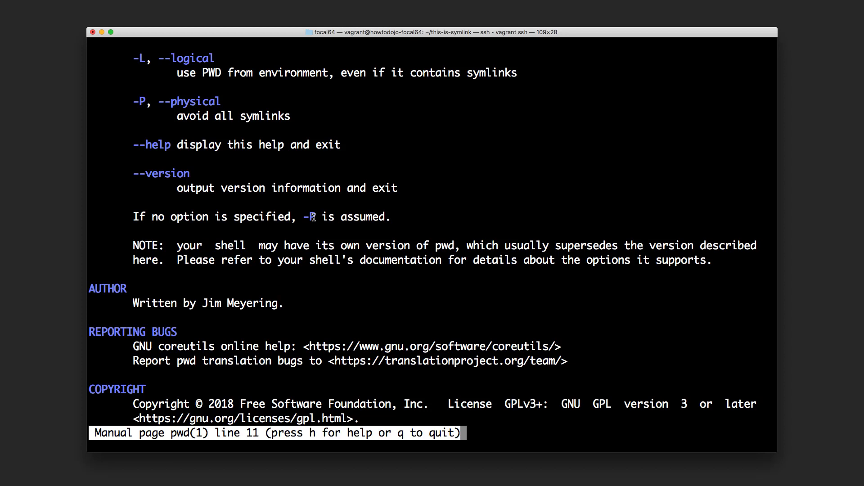
mouse_move(307, 217)
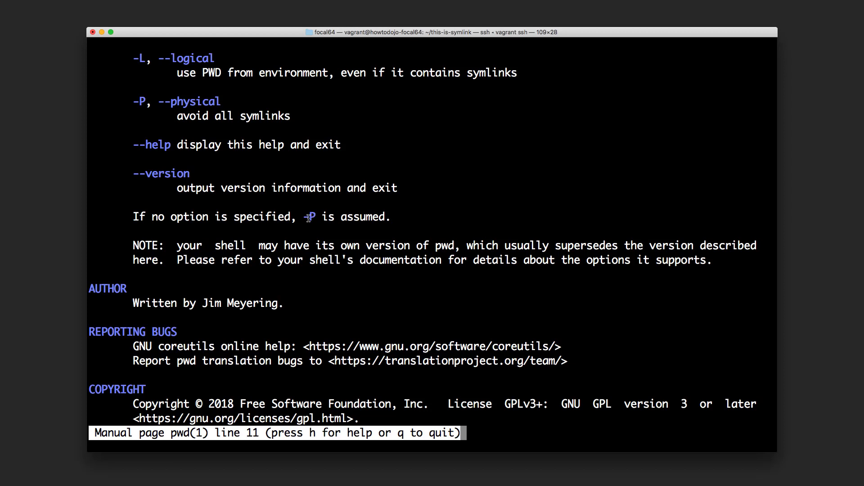
mouse_move(322, 217)
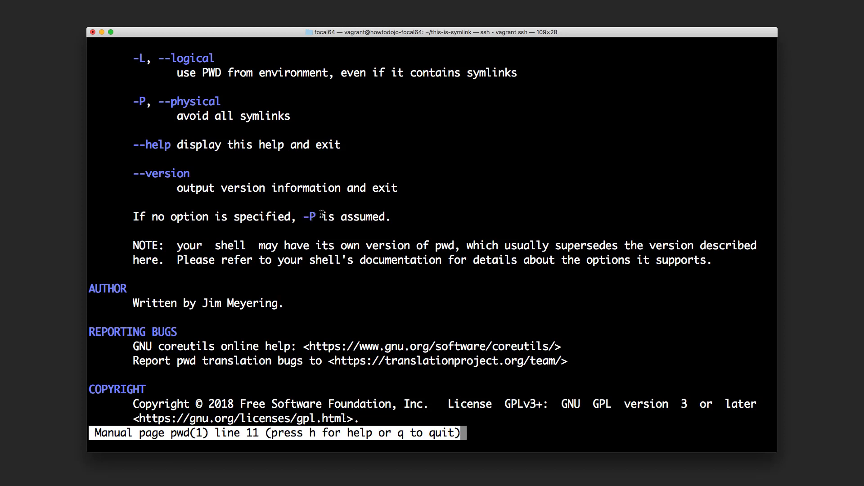
mouse_move(152, 244)
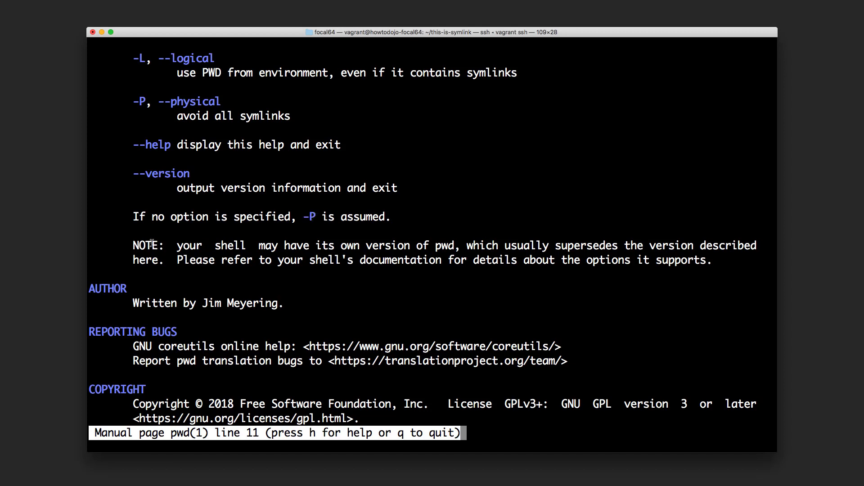
mouse_move(182, 247)
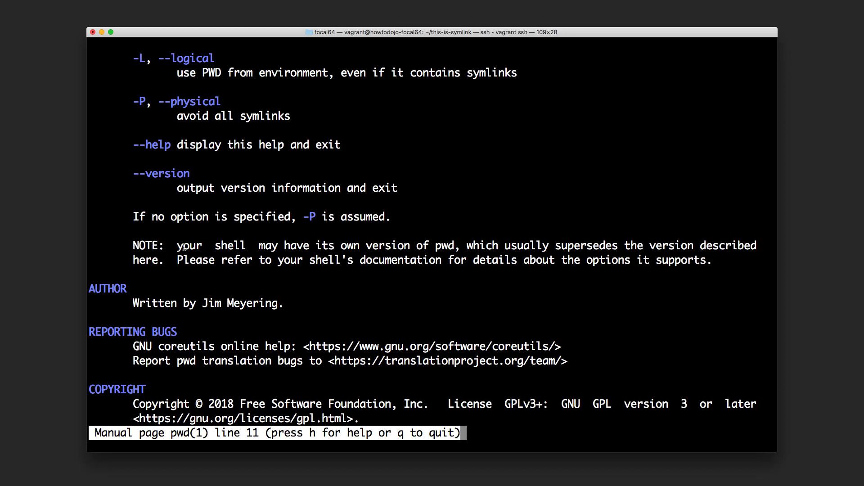
mouse_move(374, 247)
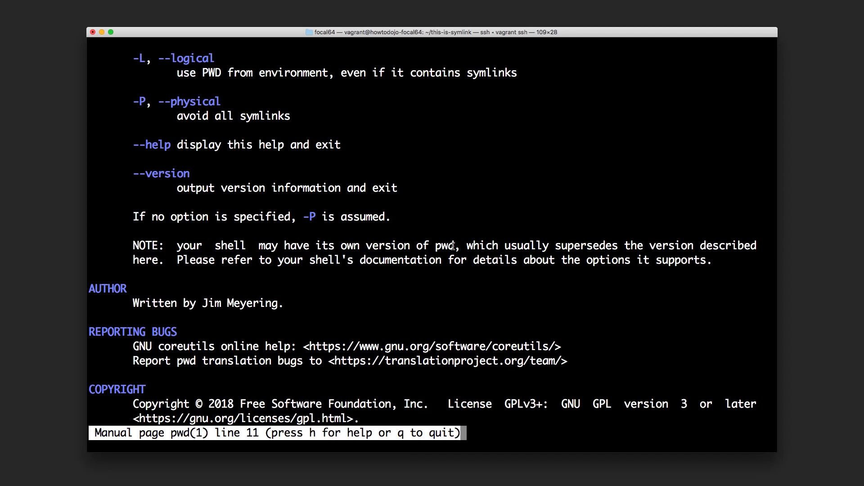
key(q)
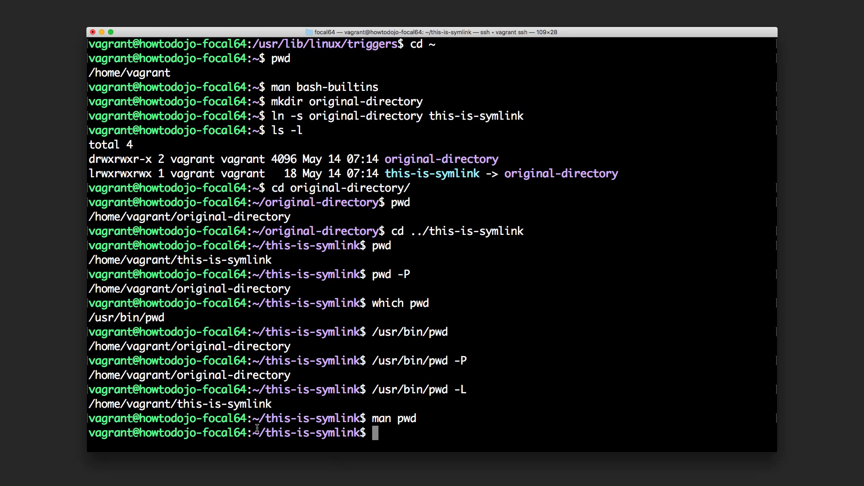
mouse_move(387, 432)
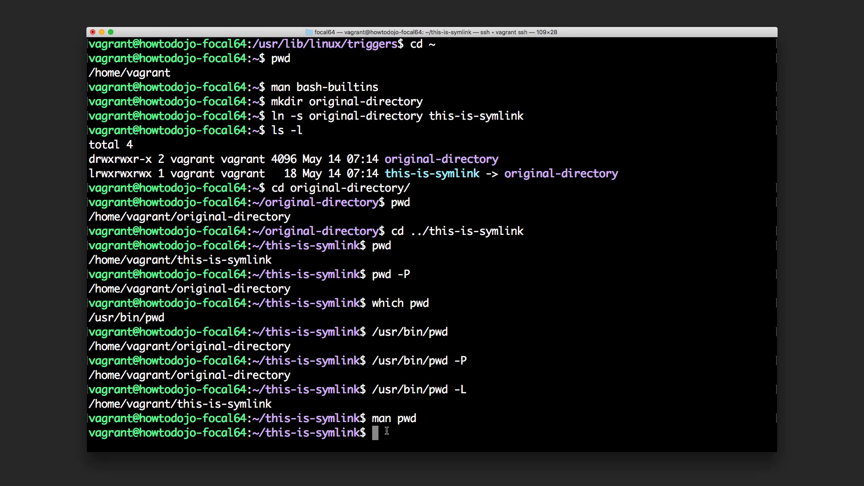